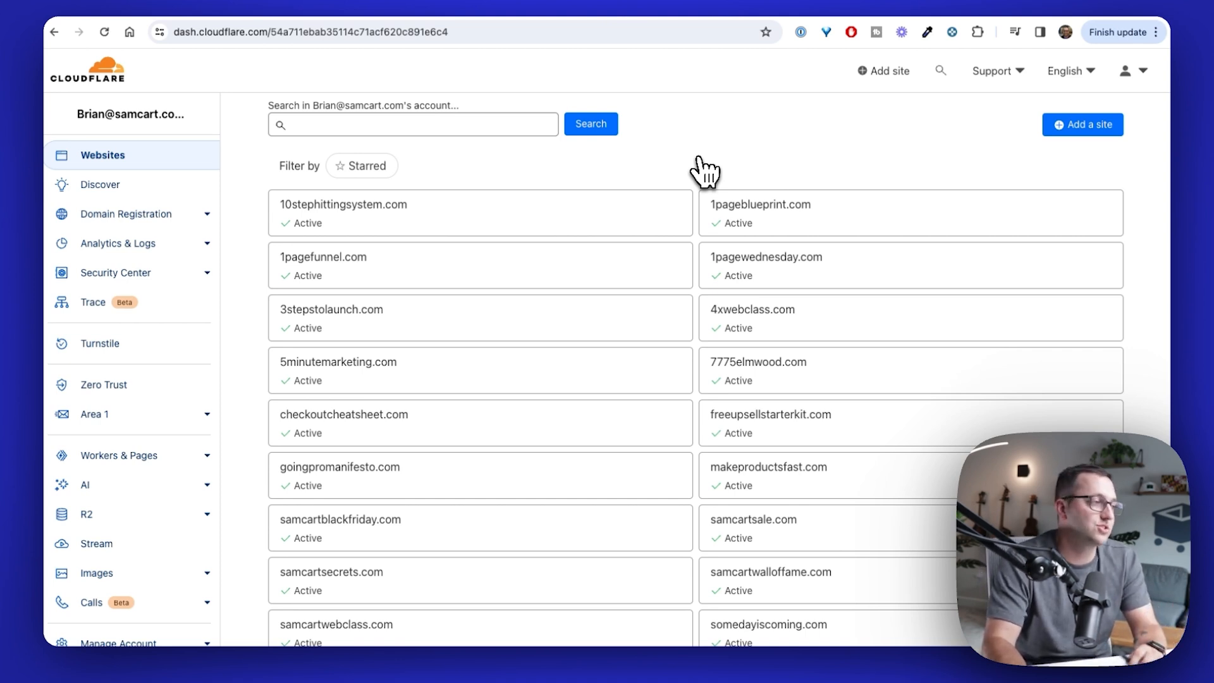
- Open the makeproductsfast.com site from the Websites list and go to its DNS settings
{"action": "scroll", "scroll_direction": "down", "scroll_amount": 3}
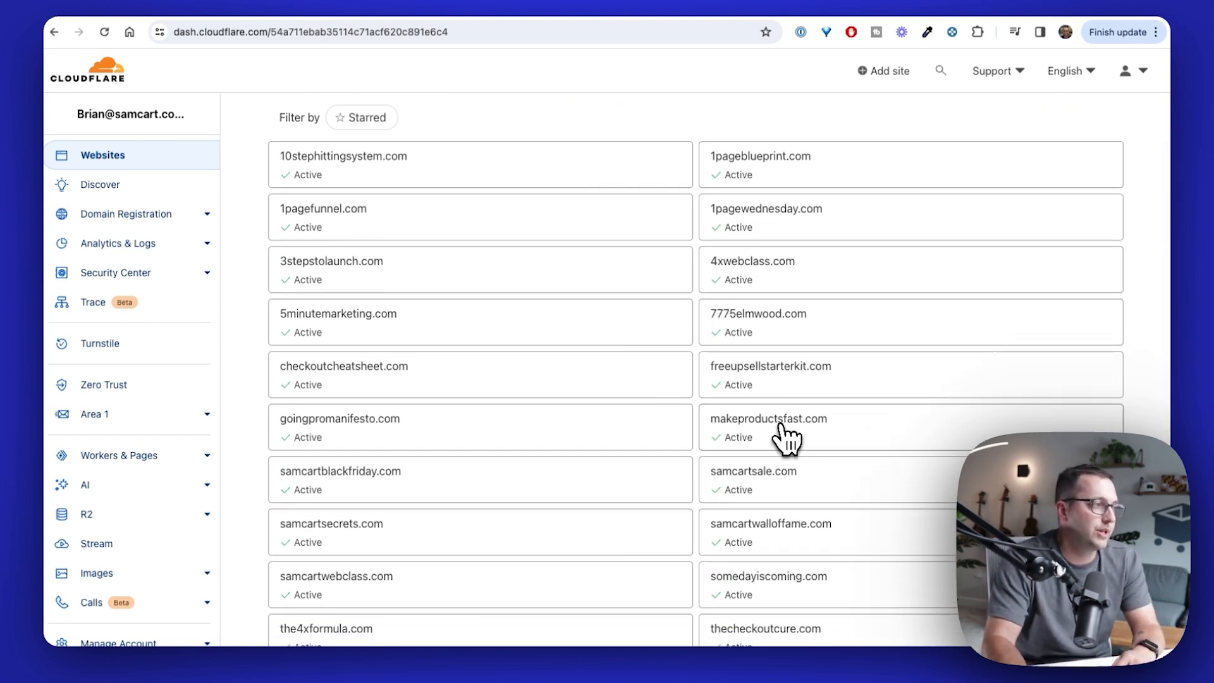
{"action": "mouse_move", "coordinate": [792, 442]}
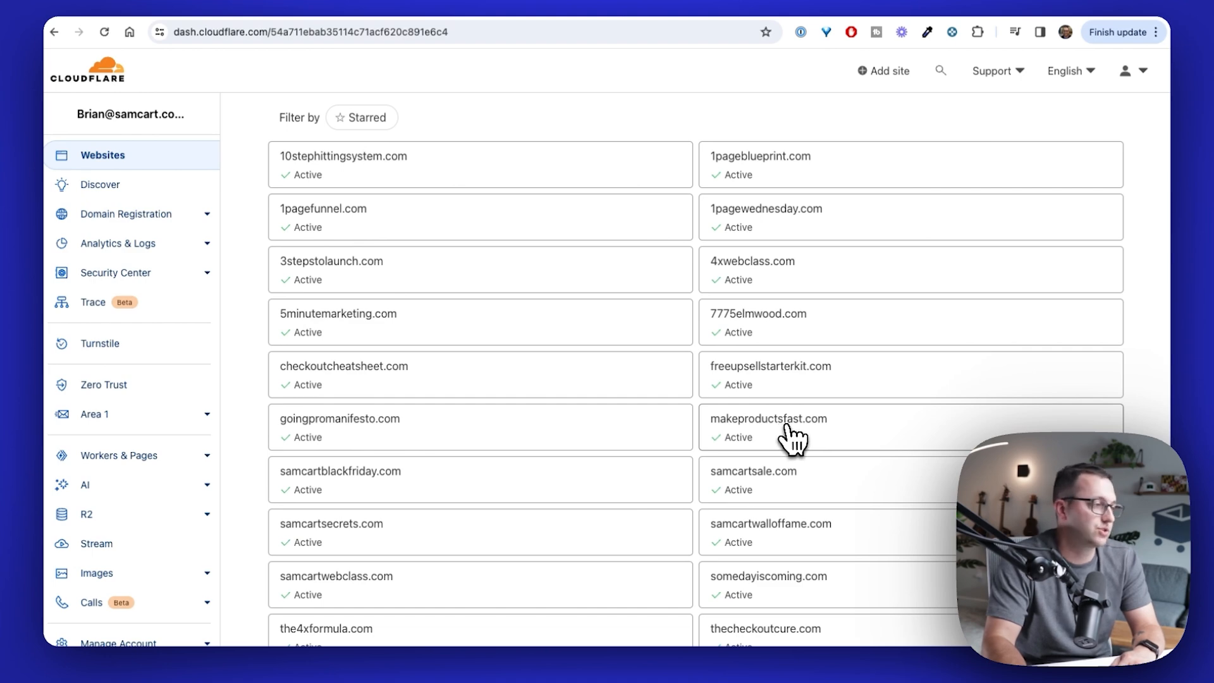
{"action": "left_click", "coordinate": [768, 419]}
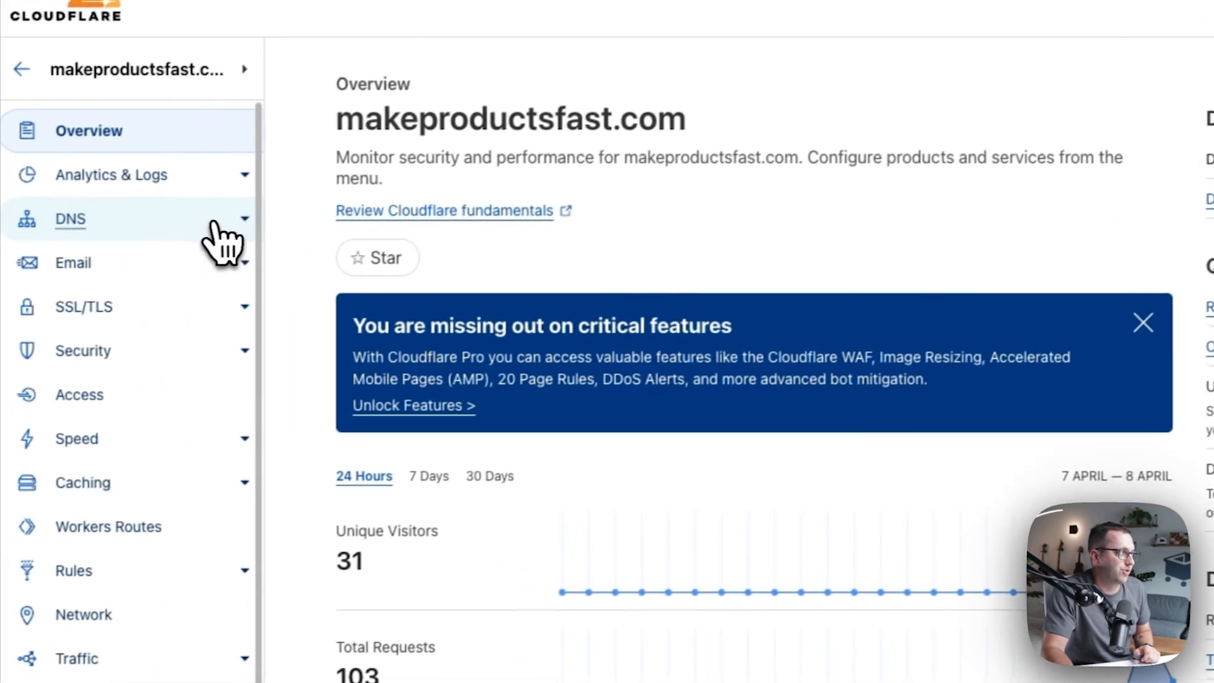
{"action": "left_click", "coordinate": [68, 219]}
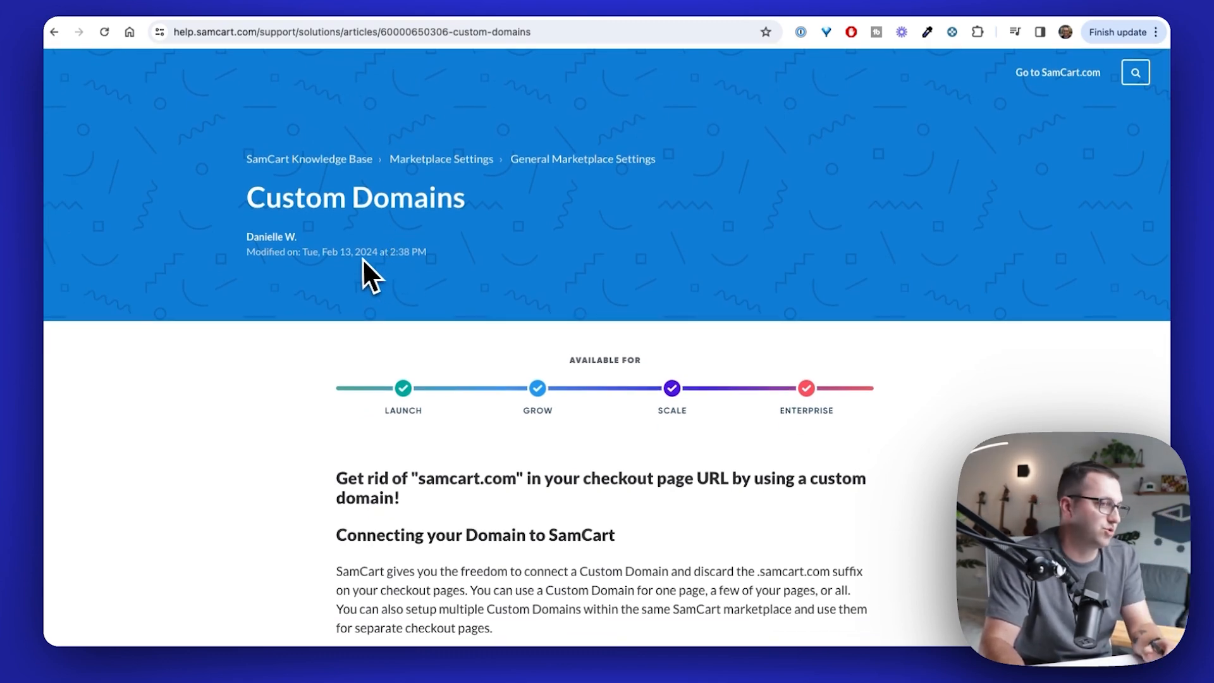
- Scroll the Custom Domains article to Option 1 with the root-domain A record IP addresses
{"action": "scroll", "scroll_direction": "down", "scroll_amount": 3}
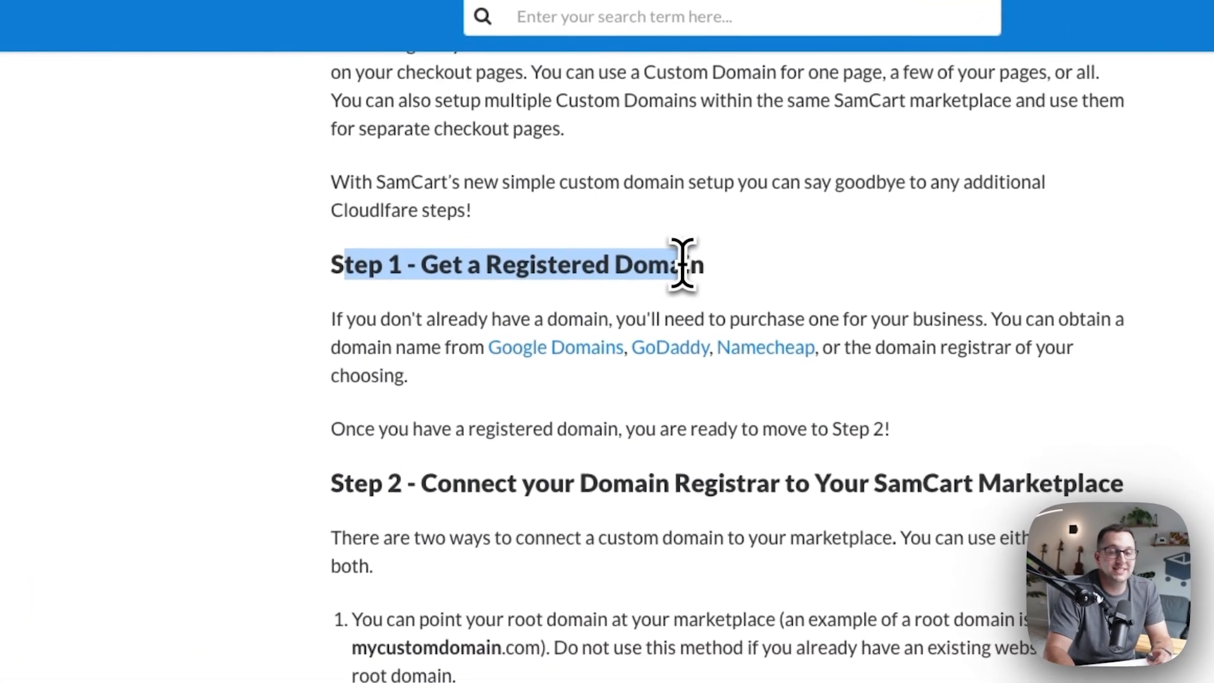
{"action": "scroll", "scroll_direction": "down", "scroll_amount": 3}
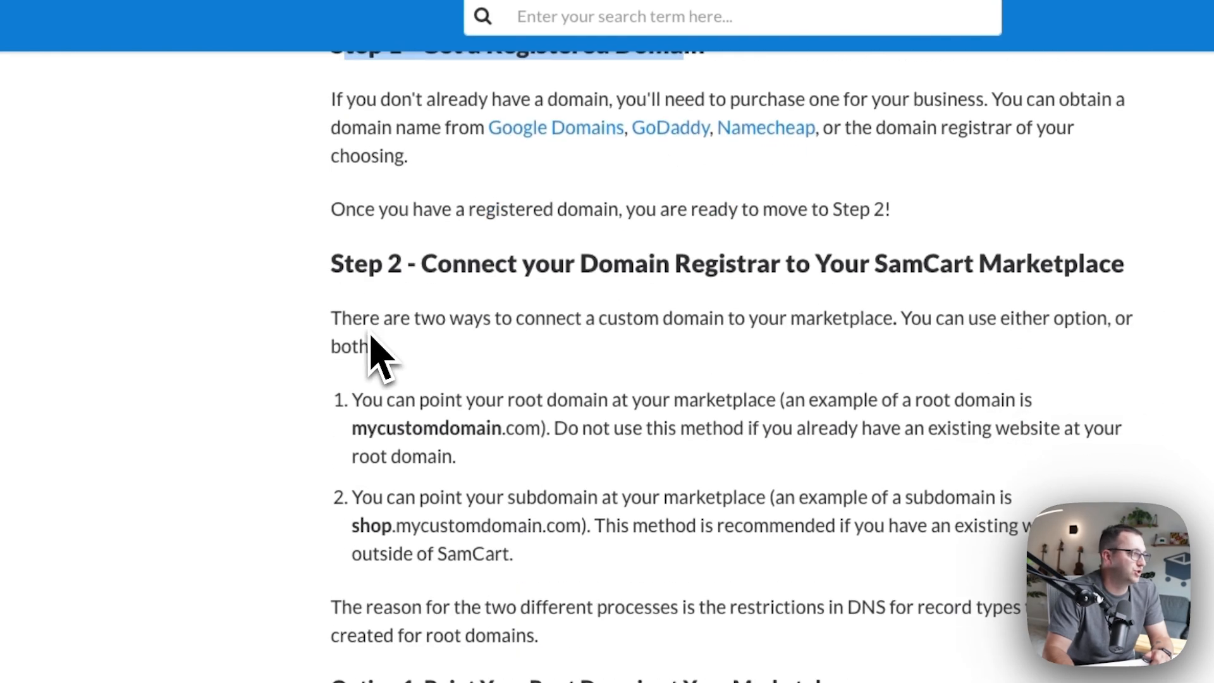
{"action": "left_click_drag", "start_coordinate": [421, 263], "coordinate": [781, 263]}
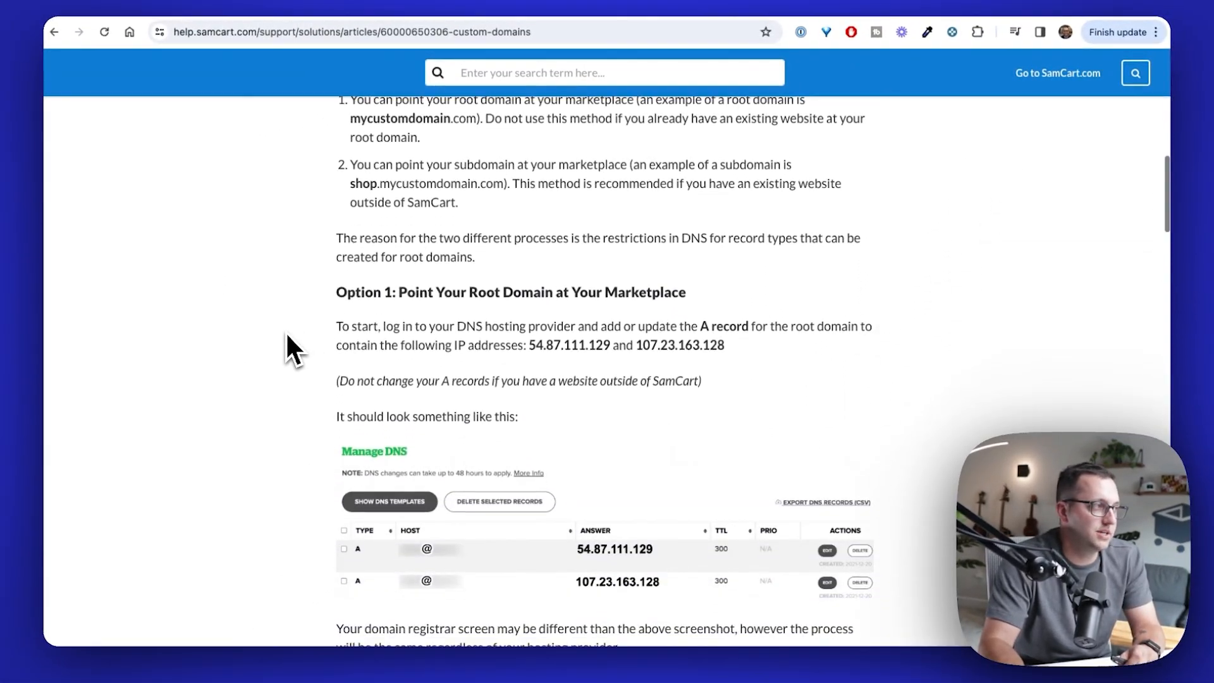
{"action": "scroll", "scroll_direction": "down", "scroll_amount": 3}
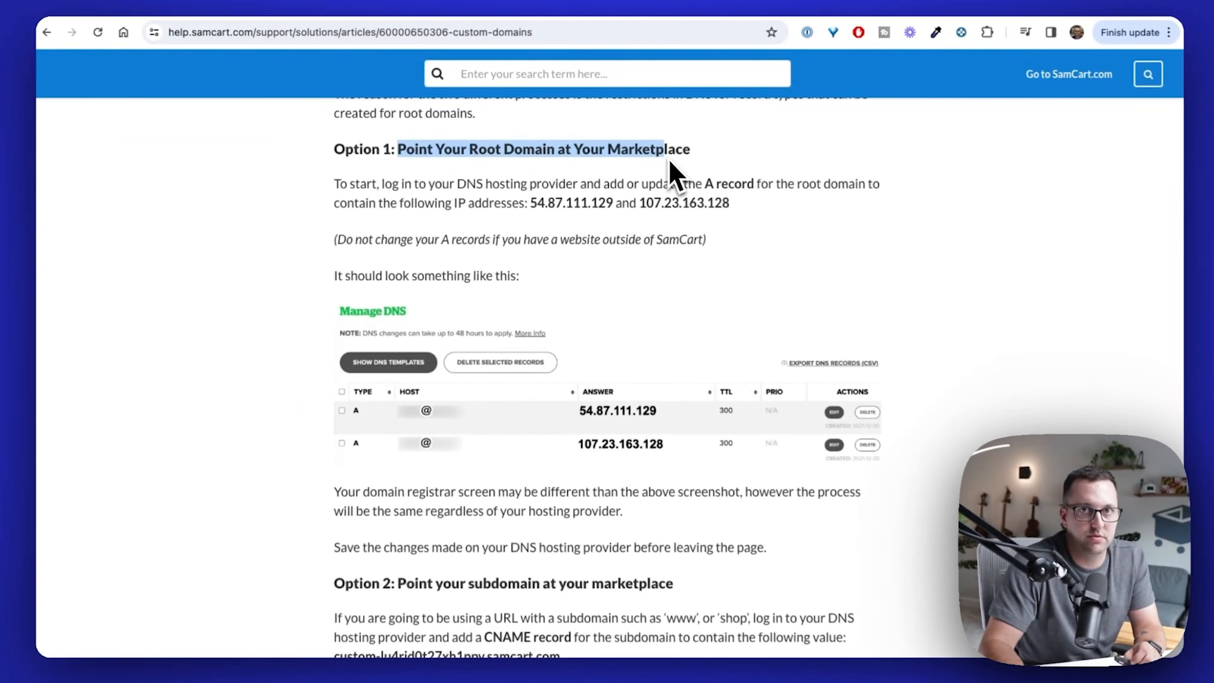
{"action": "scroll", "scroll_direction": "down", "scroll_amount": 3}
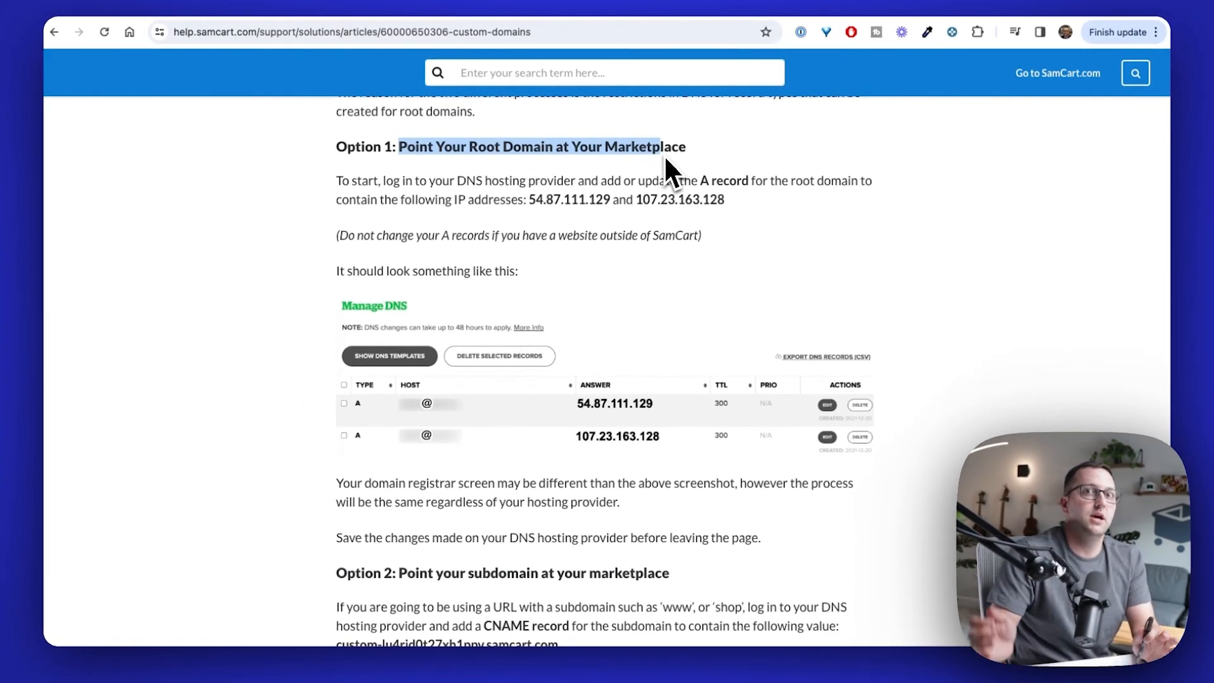
{"action": "mouse_move", "coordinate": [1114, 16]}
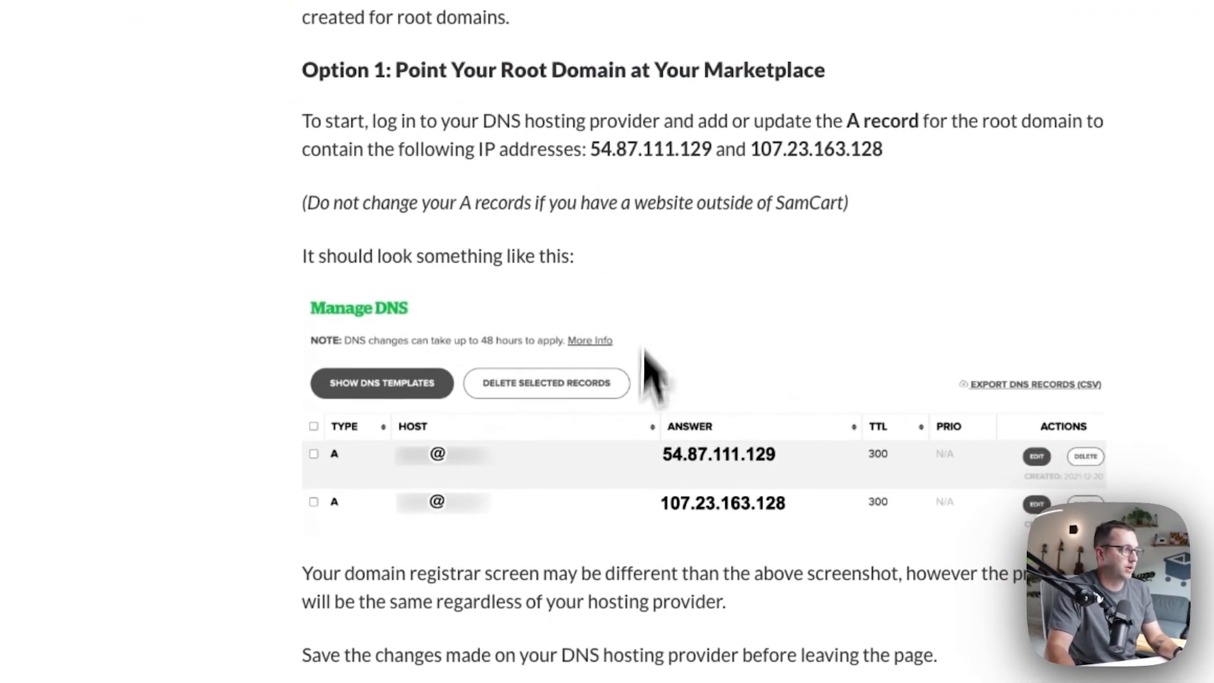
{"action": "scroll", "scroll_direction": "down", "scroll_amount": 3}
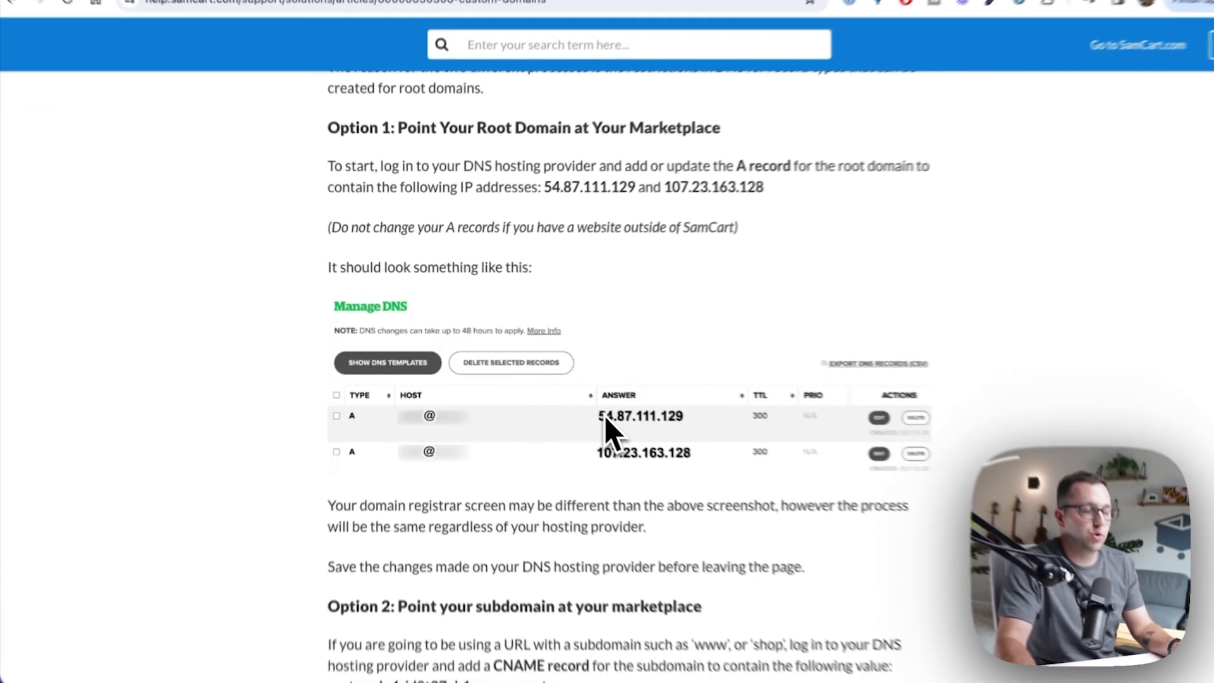
{"action": "scroll", "scroll_direction": "down", "scroll_amount": 3}
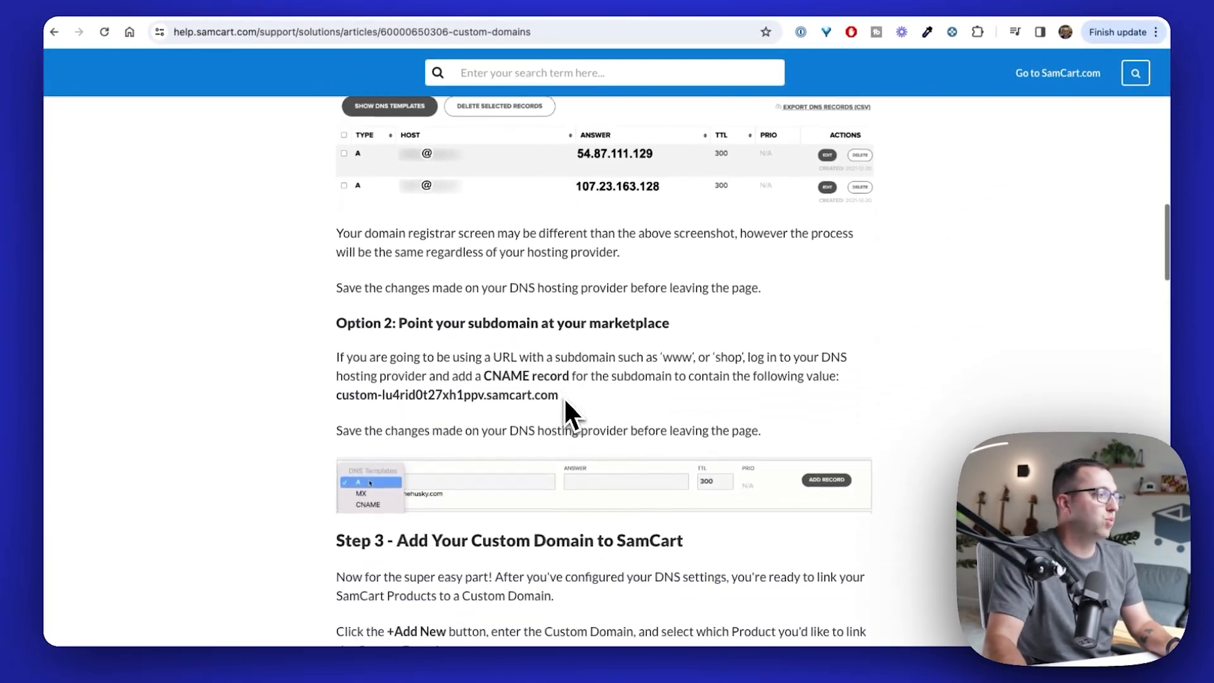
{"action": "scroll", "scroll_direction": "down", "scroll_amount": 3}
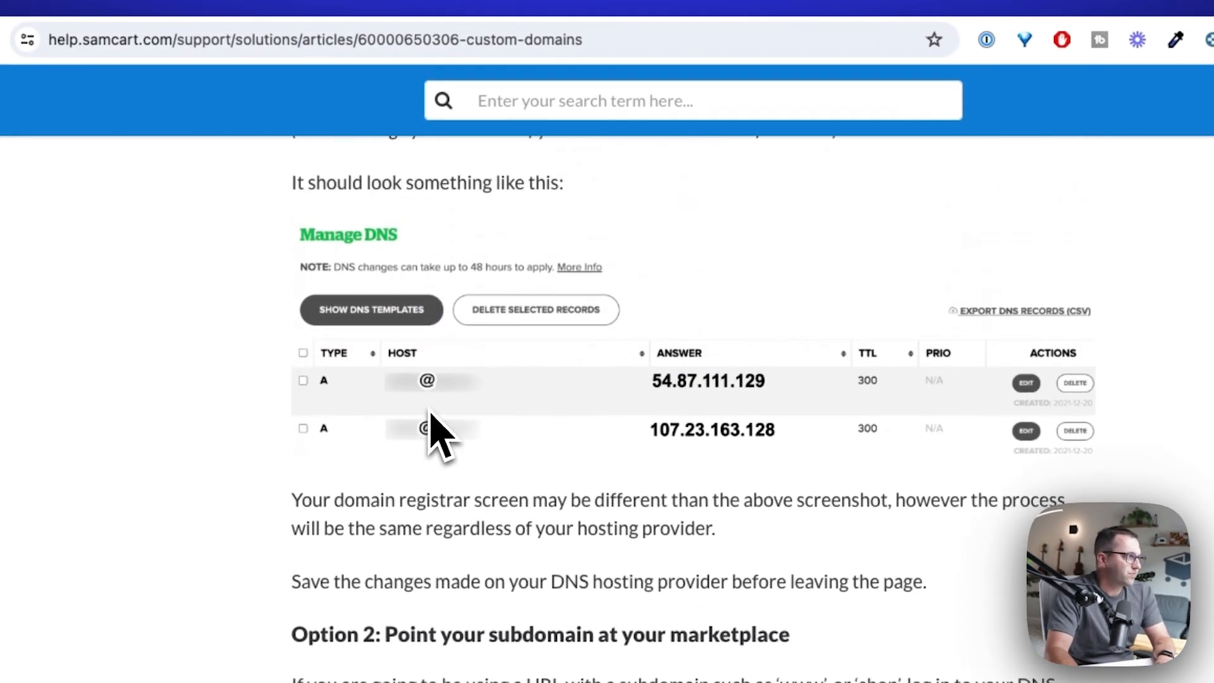
{"action": "scroll", "scroll_direction": "up", "scroll_amount": 3}
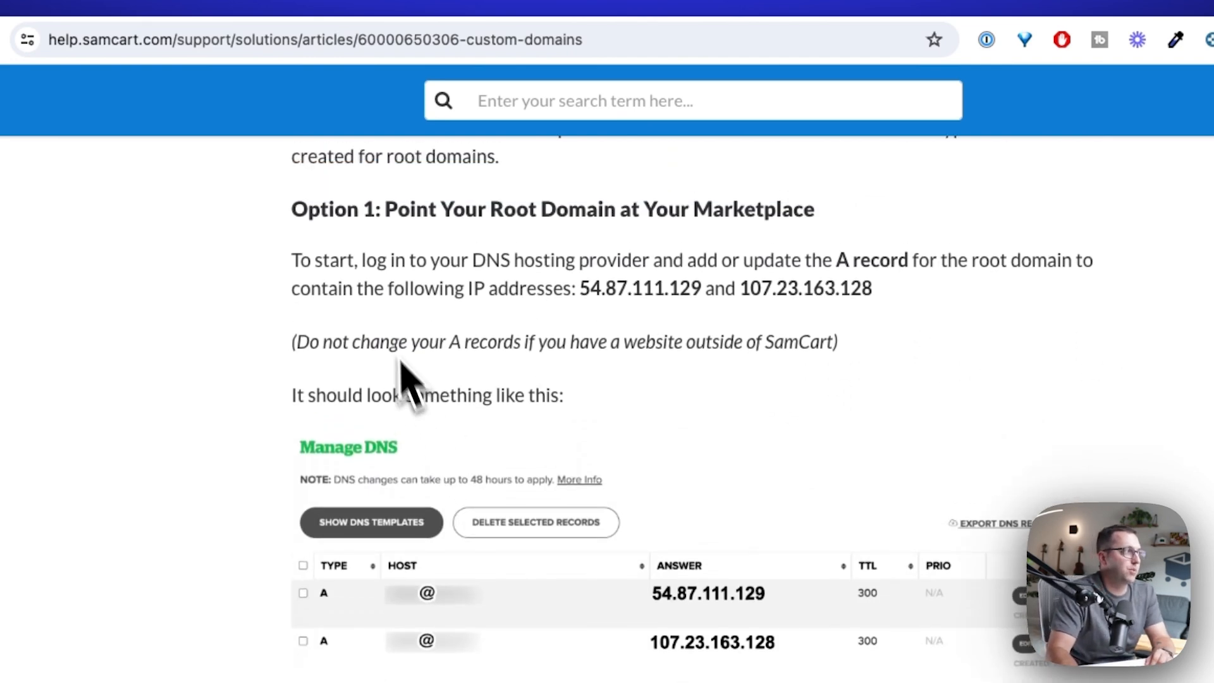
{"action": "left_click_drag", "start_coordinate": [384, 209], "coordinate": [816, 208]}
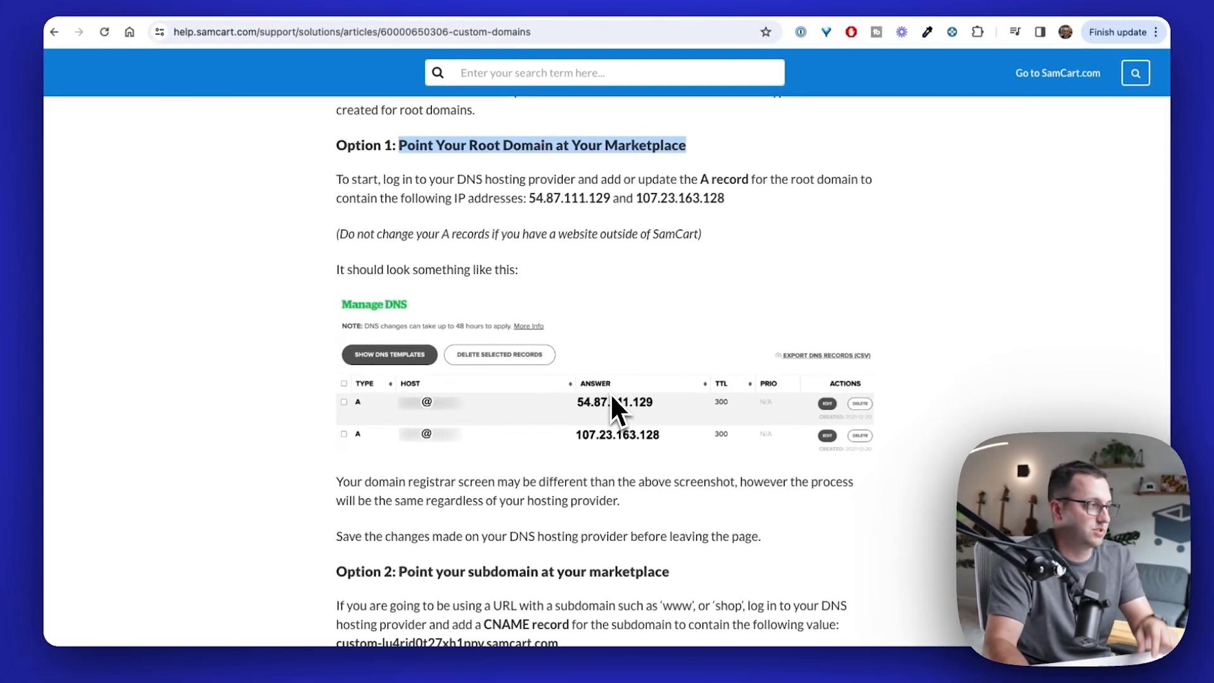
{"action": "mouse_move", "coordinate": [566, 361]}
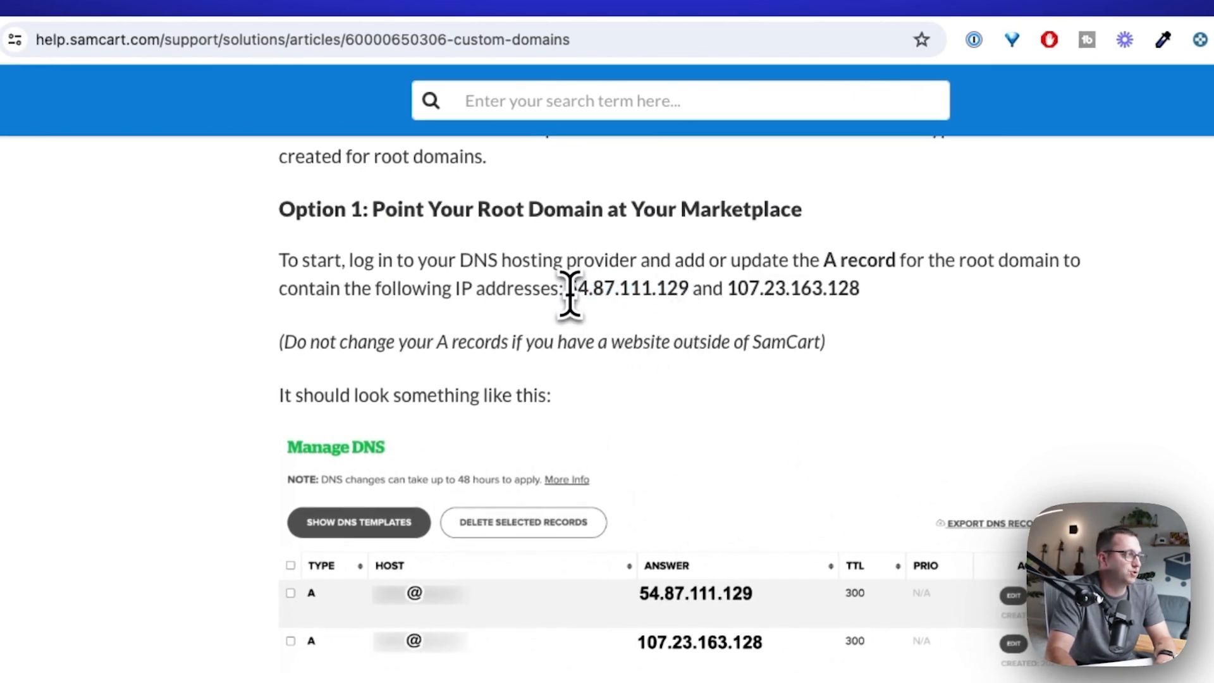
- Save an A record named @ pointing to 54.87.111.129 for makeproductsfast.com
{"action": "left_click_drag", "start_coordinate": [569, 288], "coordinate": [688, 288]}
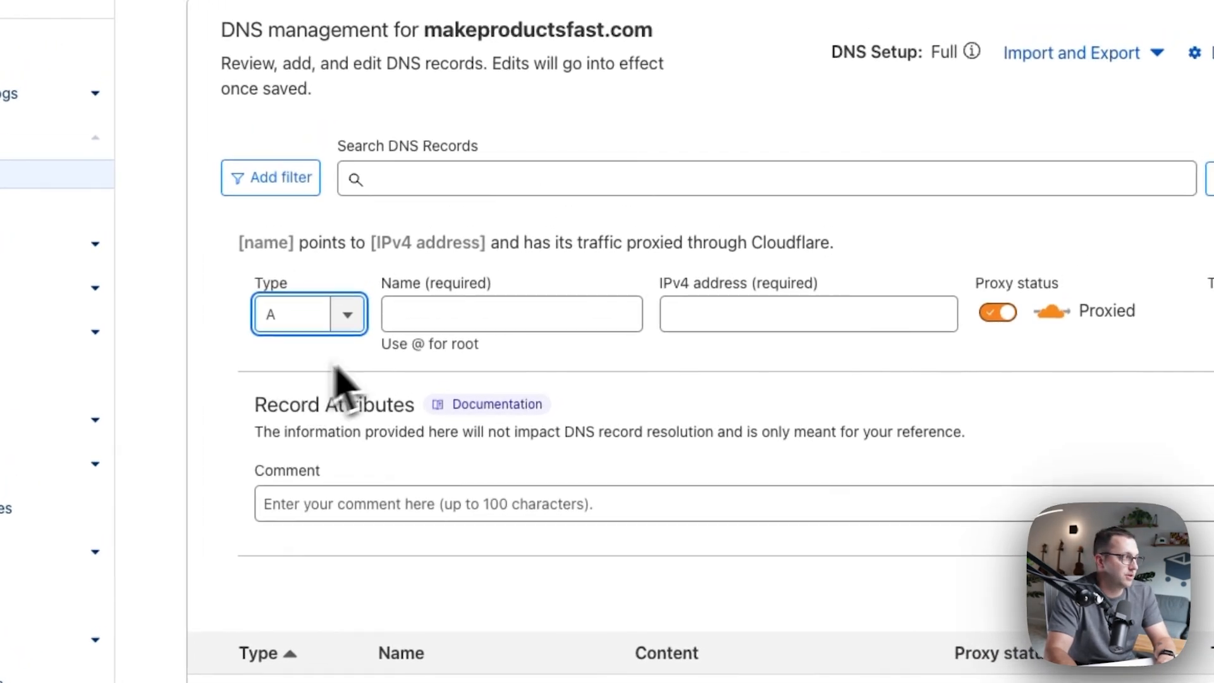
{"action": "type", "text": "@"}
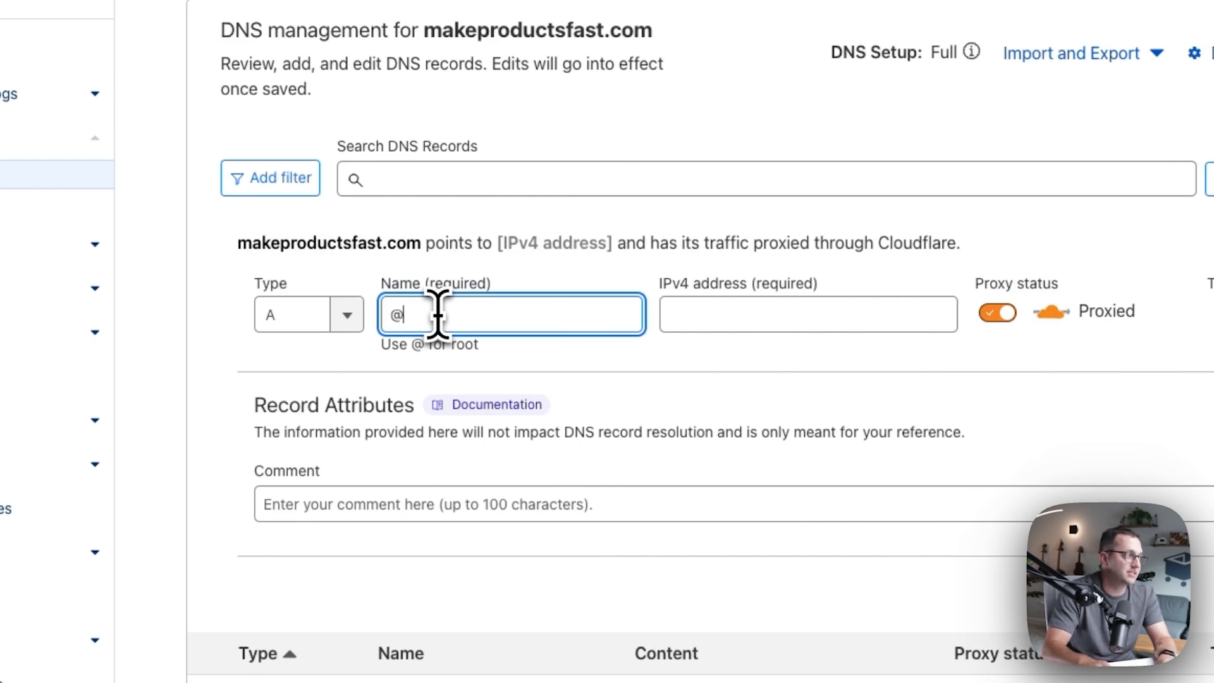
{"action": "left_click", "coordinate": [806, 314]}
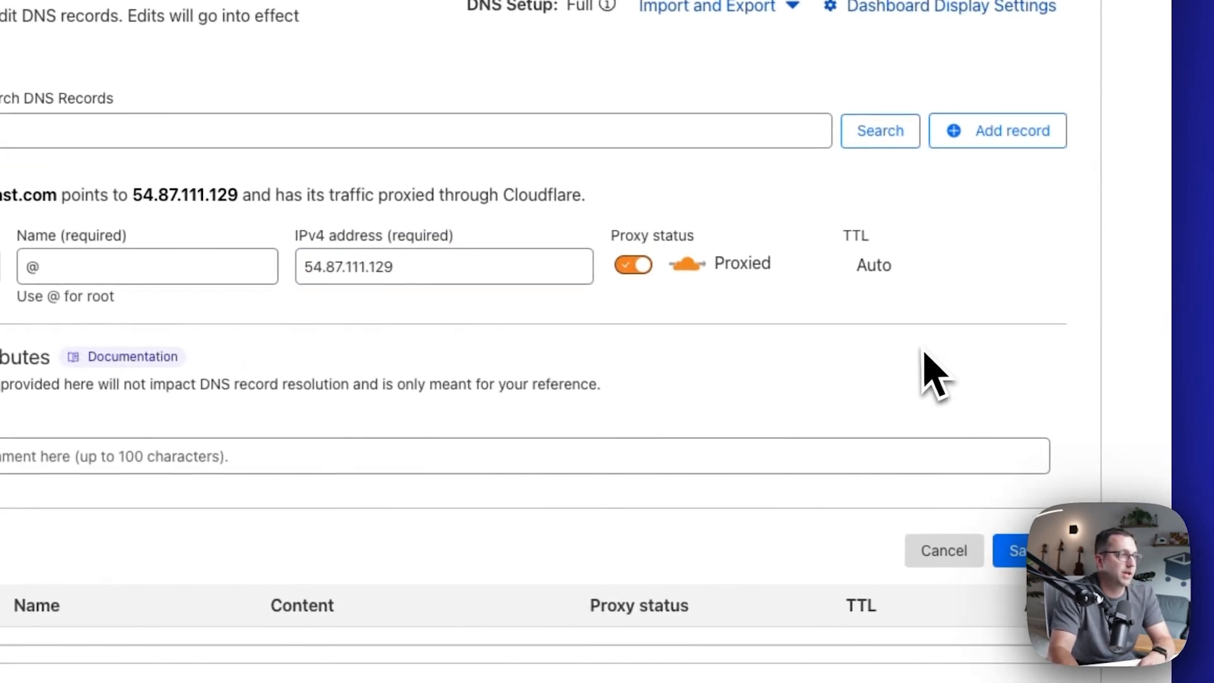
{"action": "scroll", "scroll_direction": "down", "scroll_amount": 3}
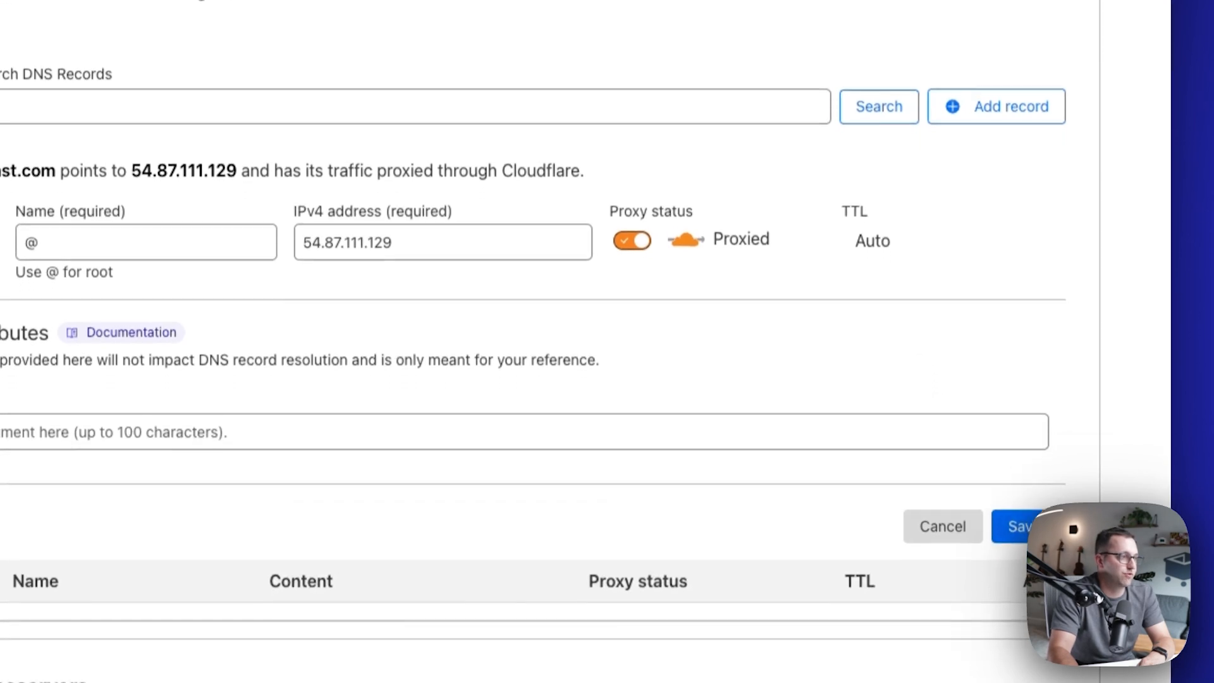
{"action": "left_click", "coordinate": [1017, 526]}
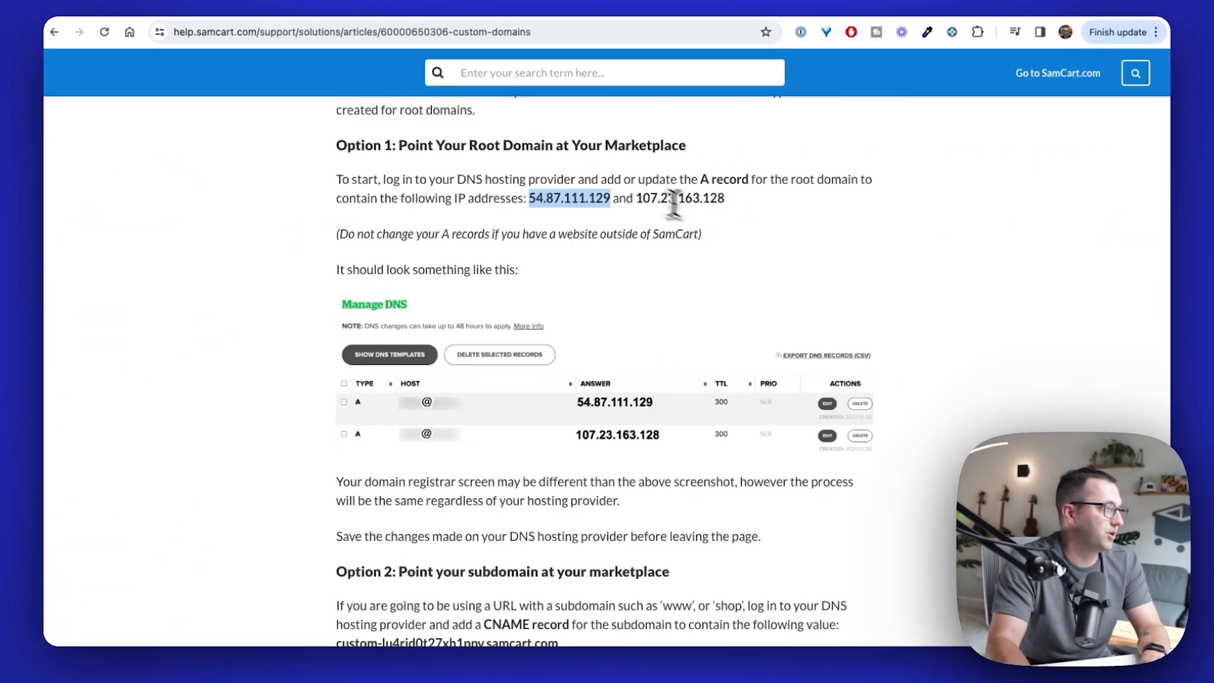
- Copy 107.23.163.128 from the article into a second root A record
{"action": "left_click_drag", "start_coordinate": [637, 198], "coordinate": [724, 199]}
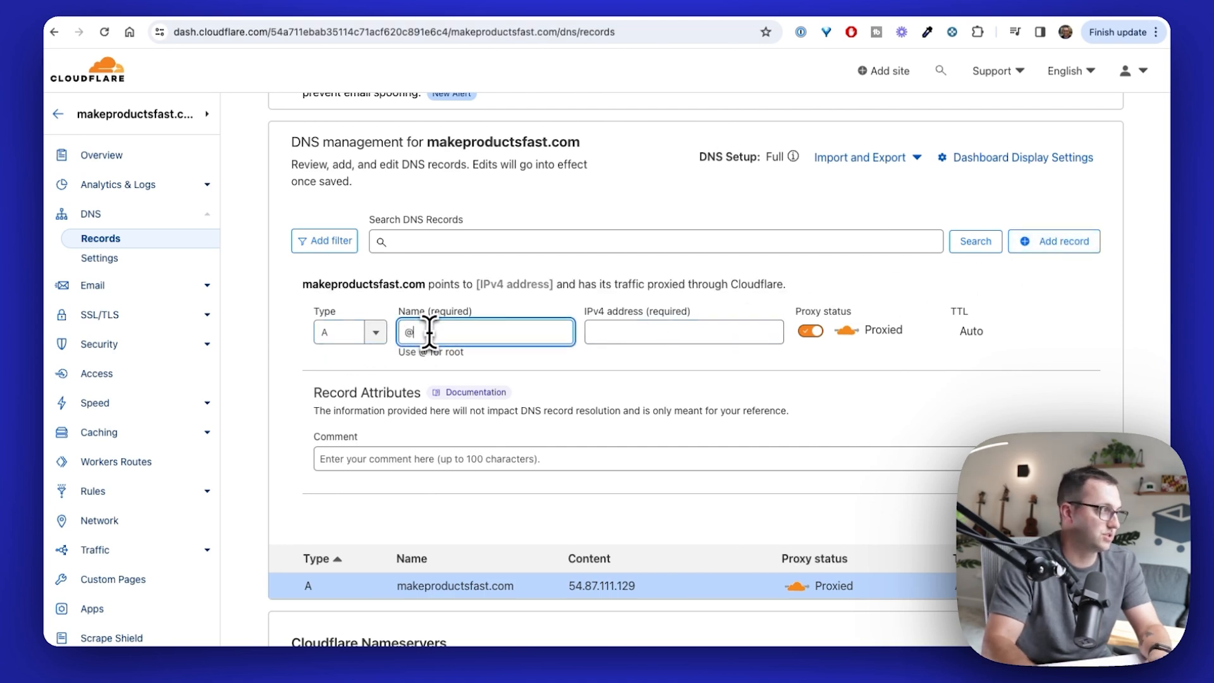
{"action": "type", "text": "107.23.163.128"}
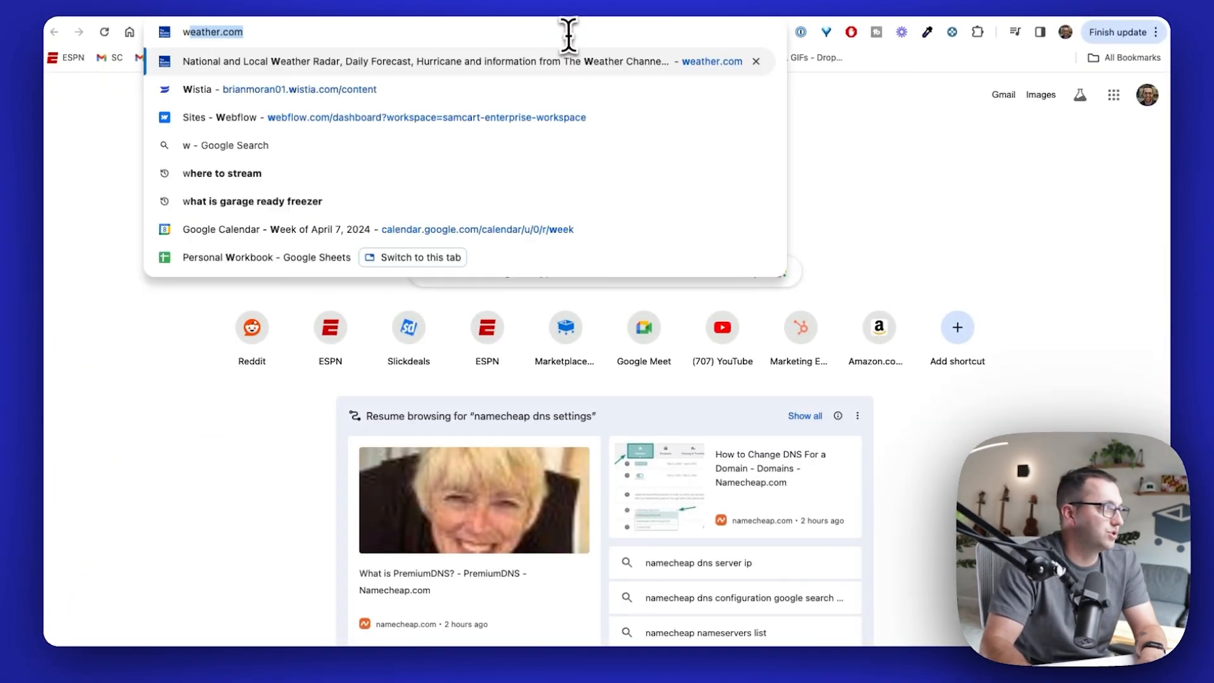
{"action": "type", "text": "www.mar"}
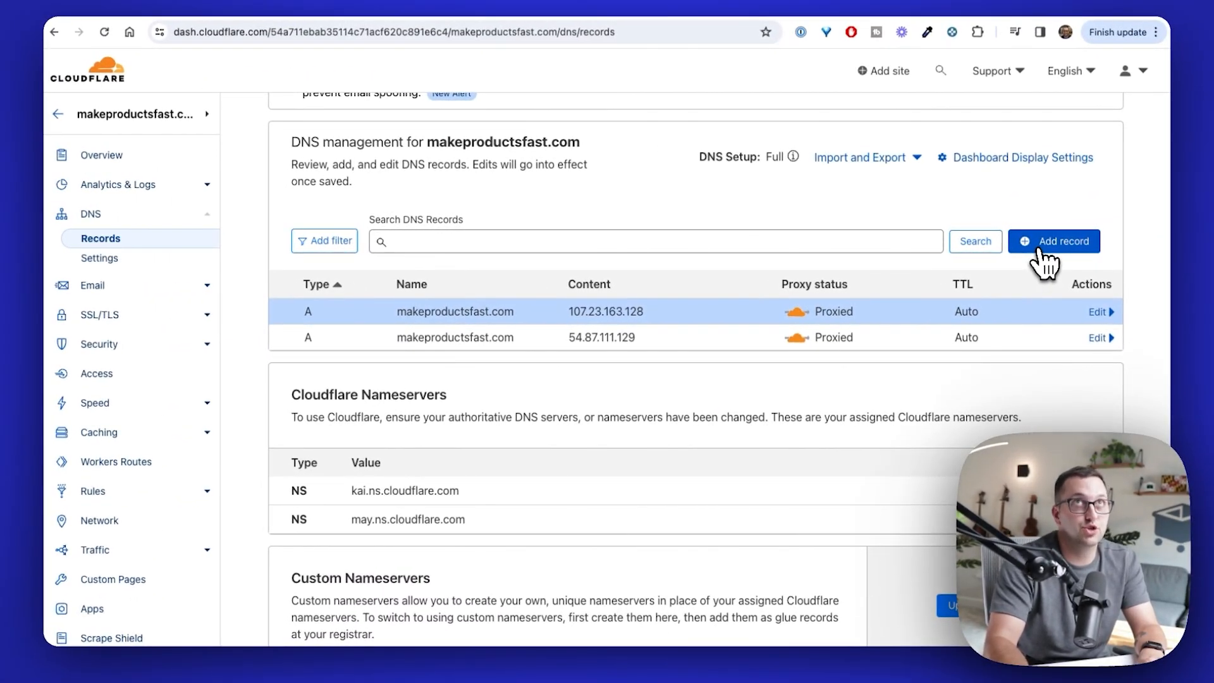
- Start a new CNAME record and begin typing its subdomain name
{"action": "left_click", "coordinate": [1054, 241]}
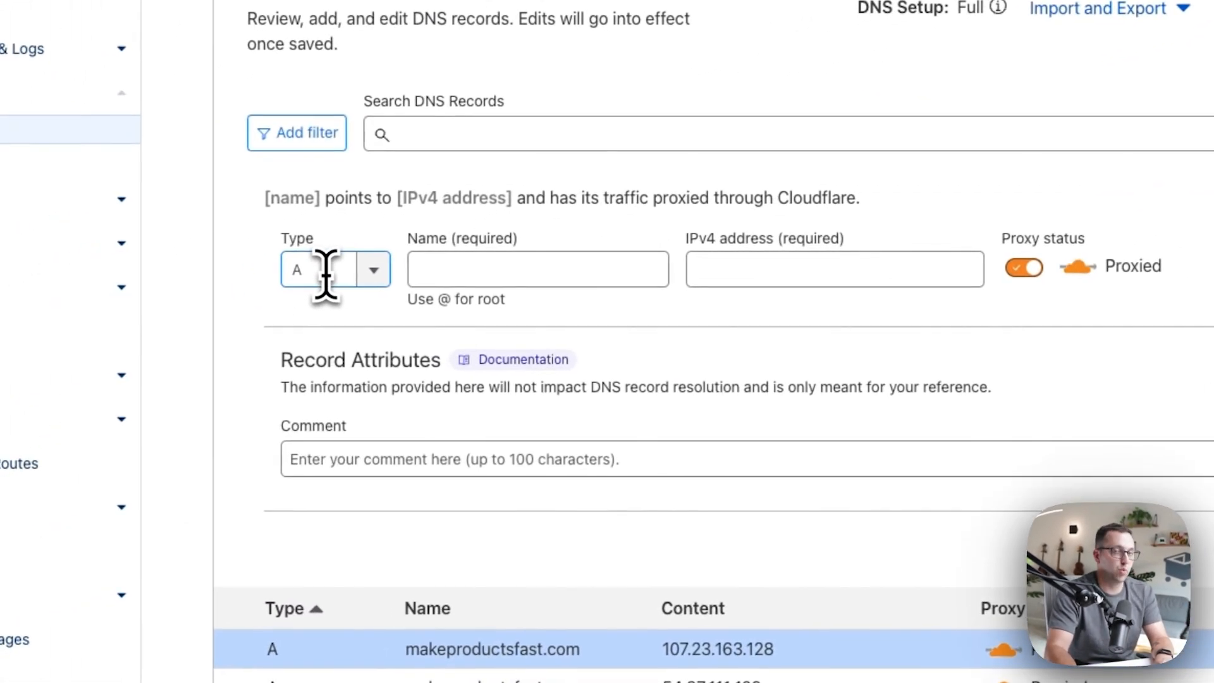
{"action": "left_click", "coordinate": [334, 268]}
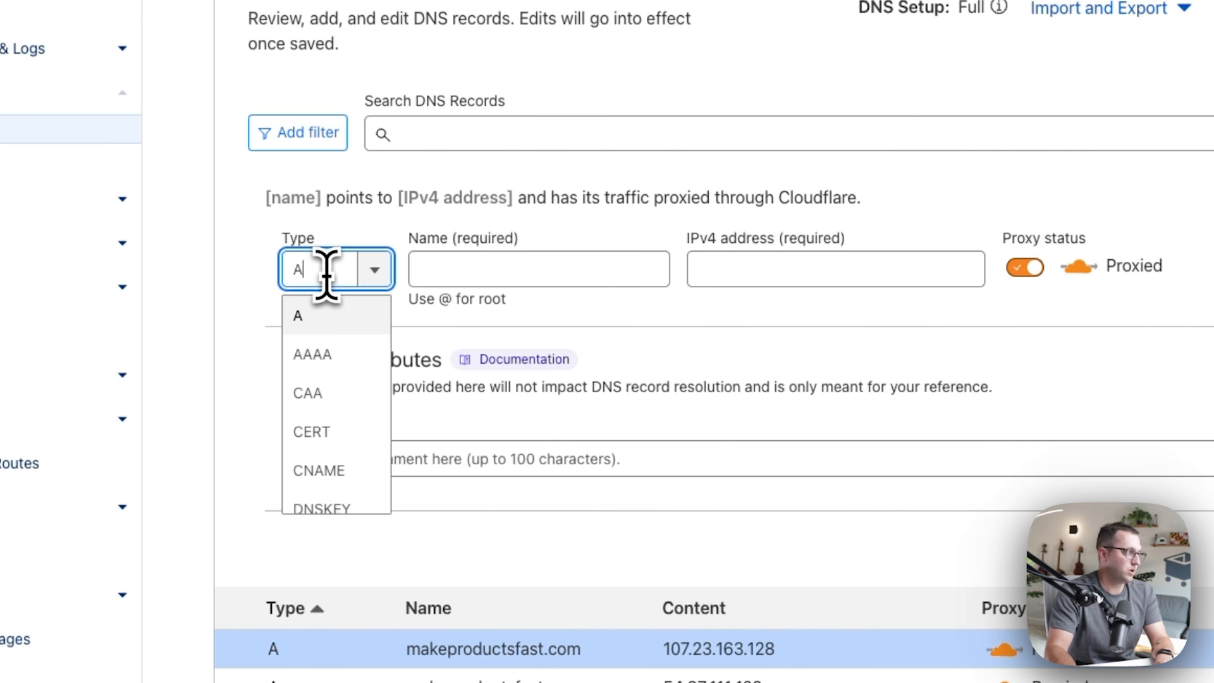
{"action": "left_click", "coordinate": [319, 471]}
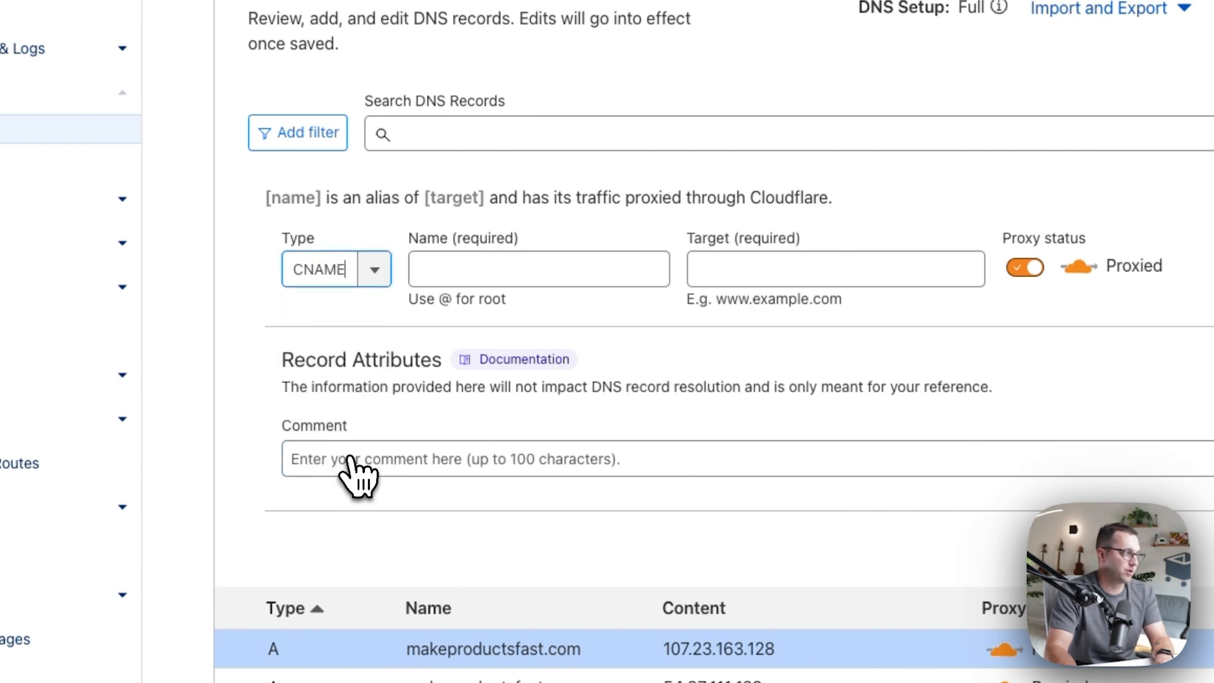
{"action": "left_click", "coordinate": [537, 268]}
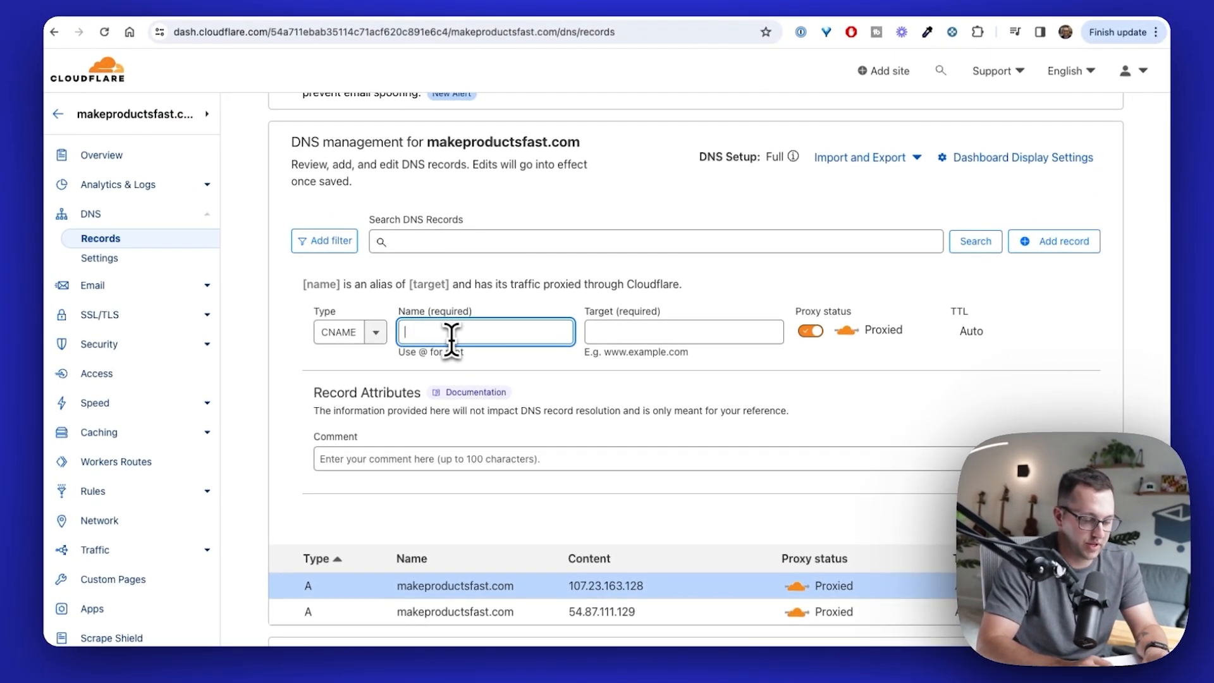
{"action": "type", "text": "w"}
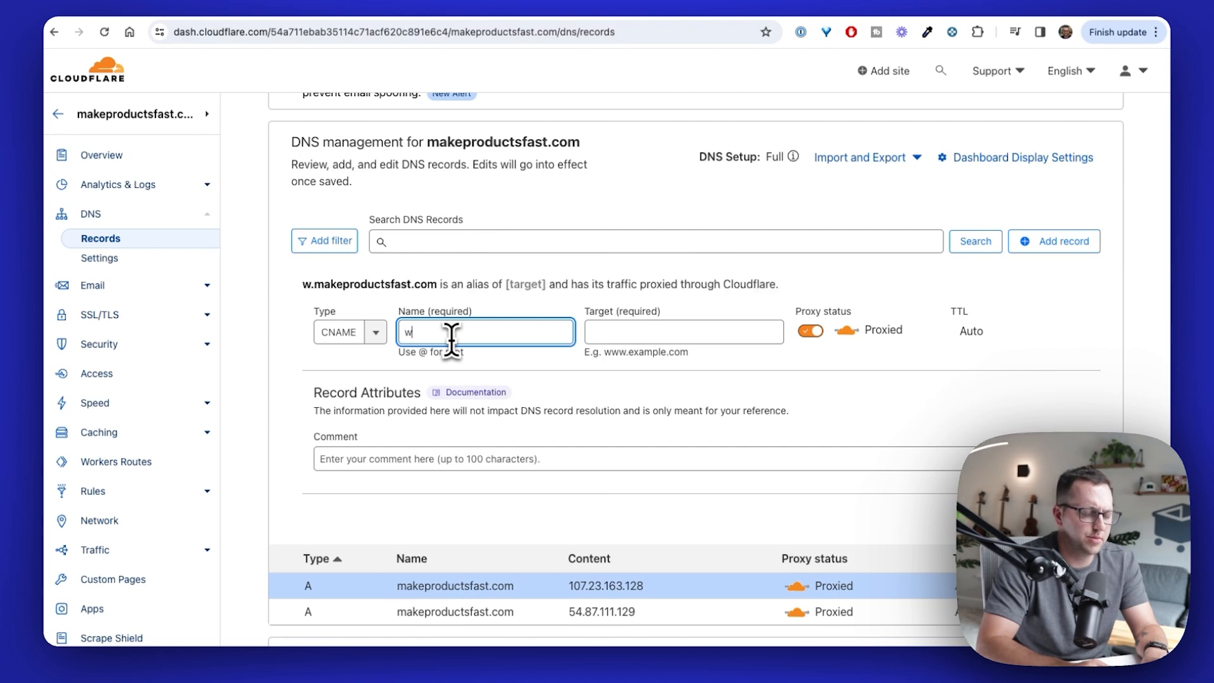
{"action": "type", "text": "ww"}
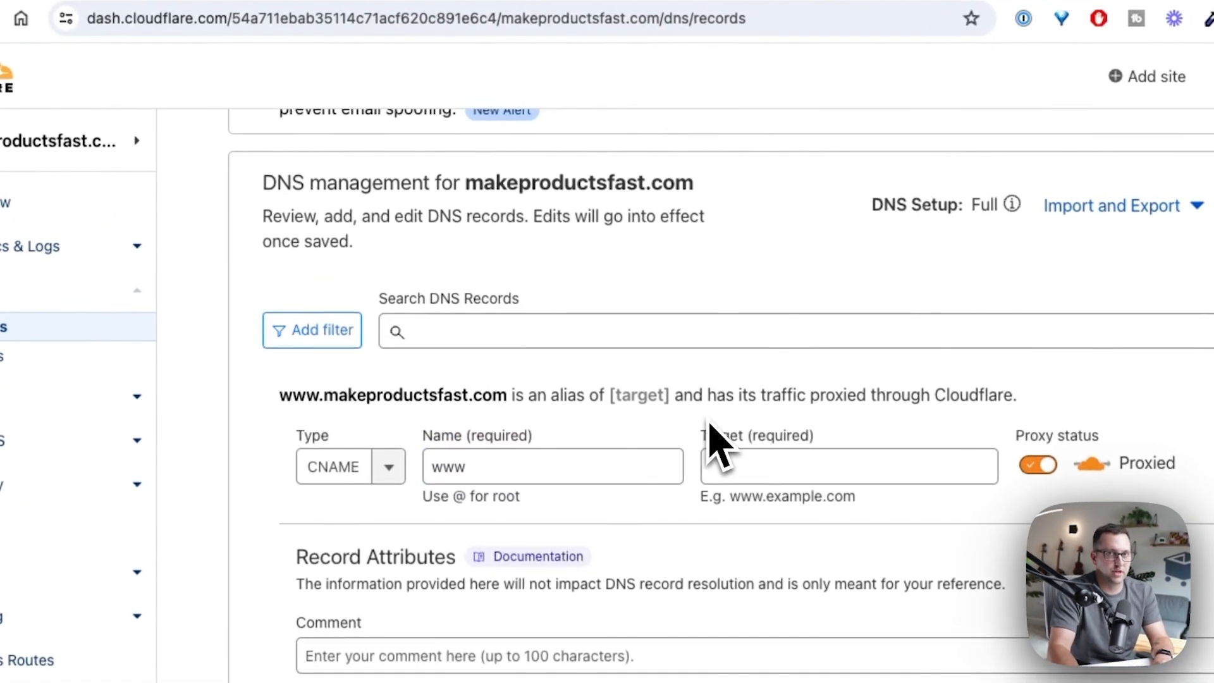
{"action": "type", "text": "sho"}
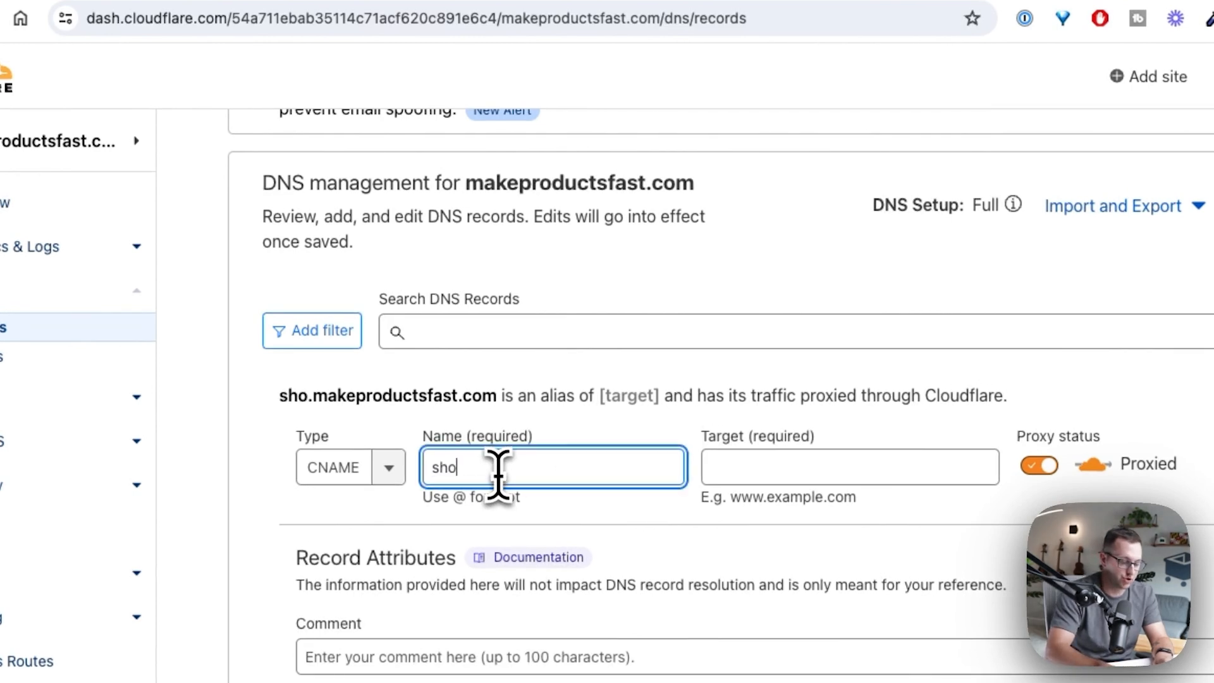
{"action": "type", "text": "ww"}
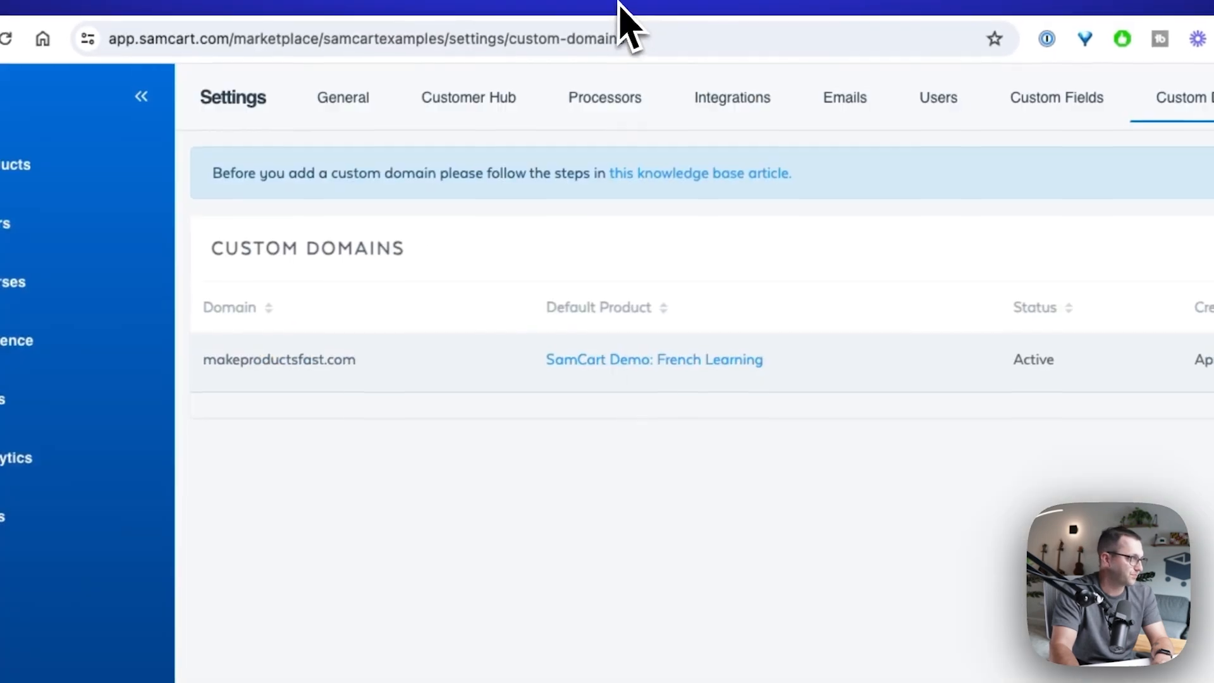
{"action": "left_click", "coordinate": [699, 173]}
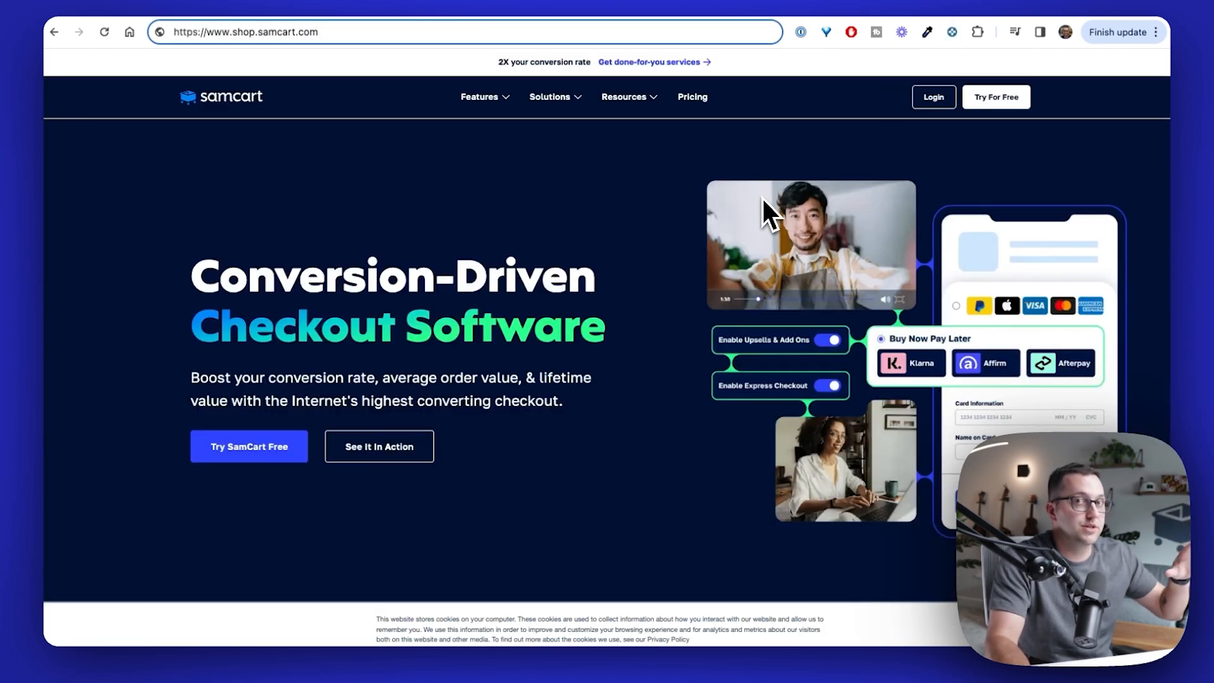
{"action": "mouse_move", "coordinate": [395, 7]}
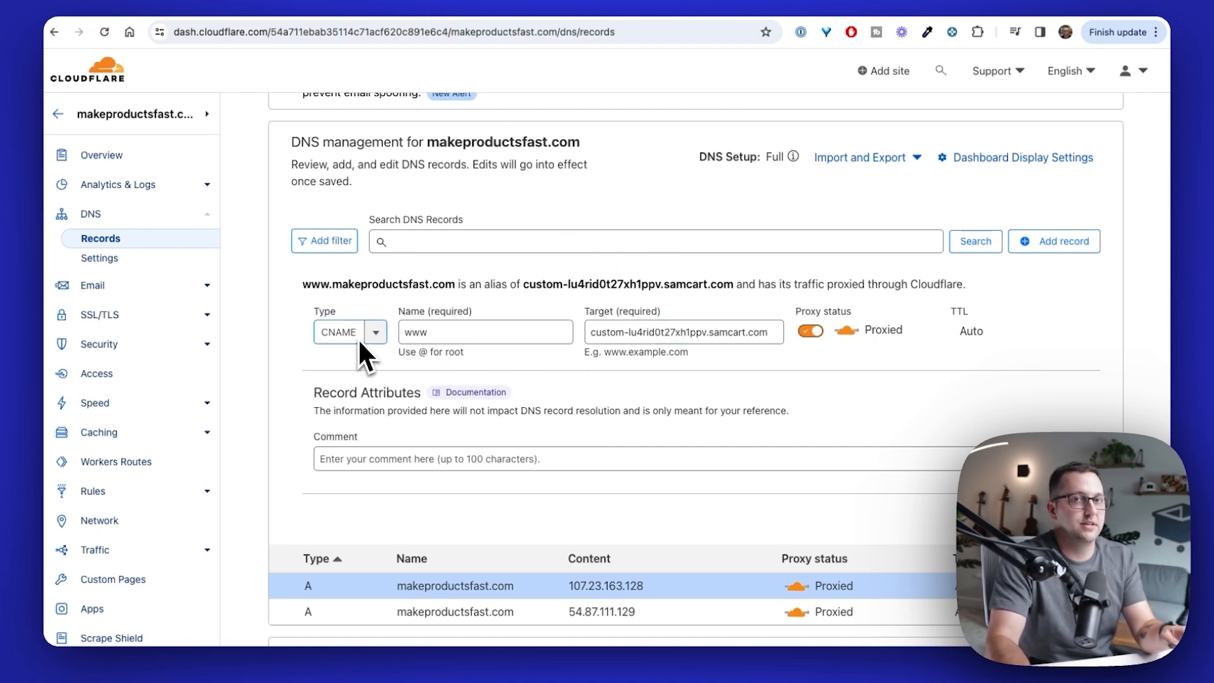
- Name the CNAME record www, point it at the SamCart custom target and save it proxied
{"action": "type", "text": "shop"}
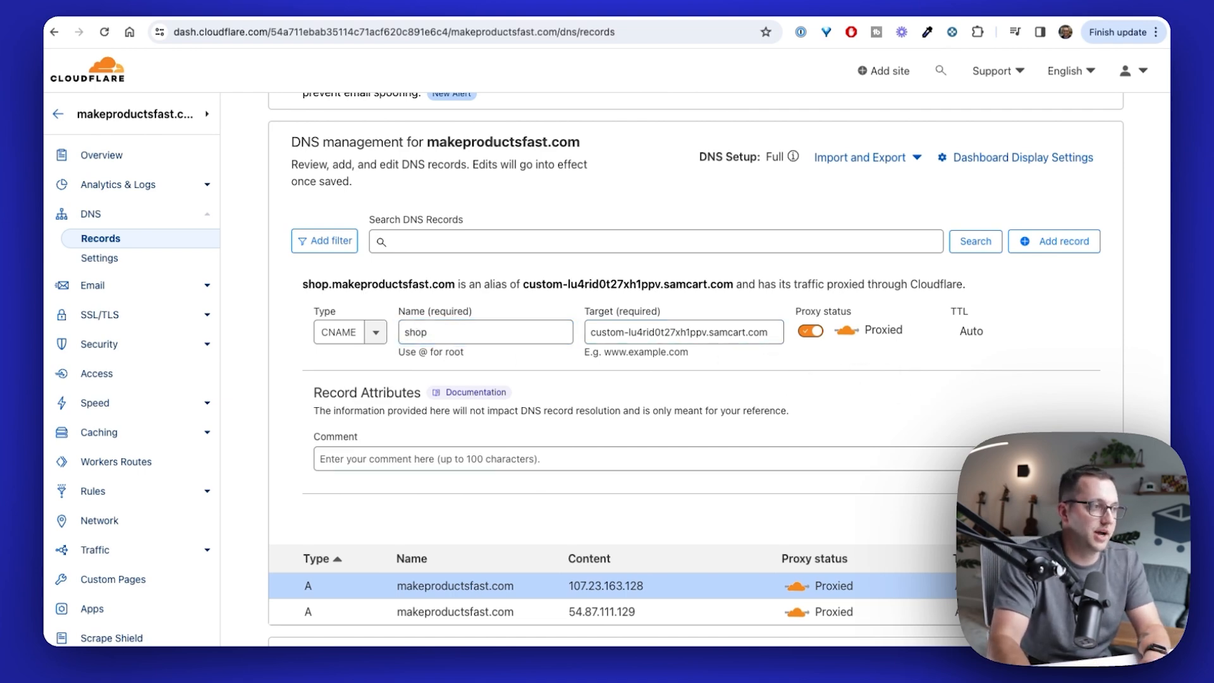
{"action": "left_click", "coordinate": [485, 332]}
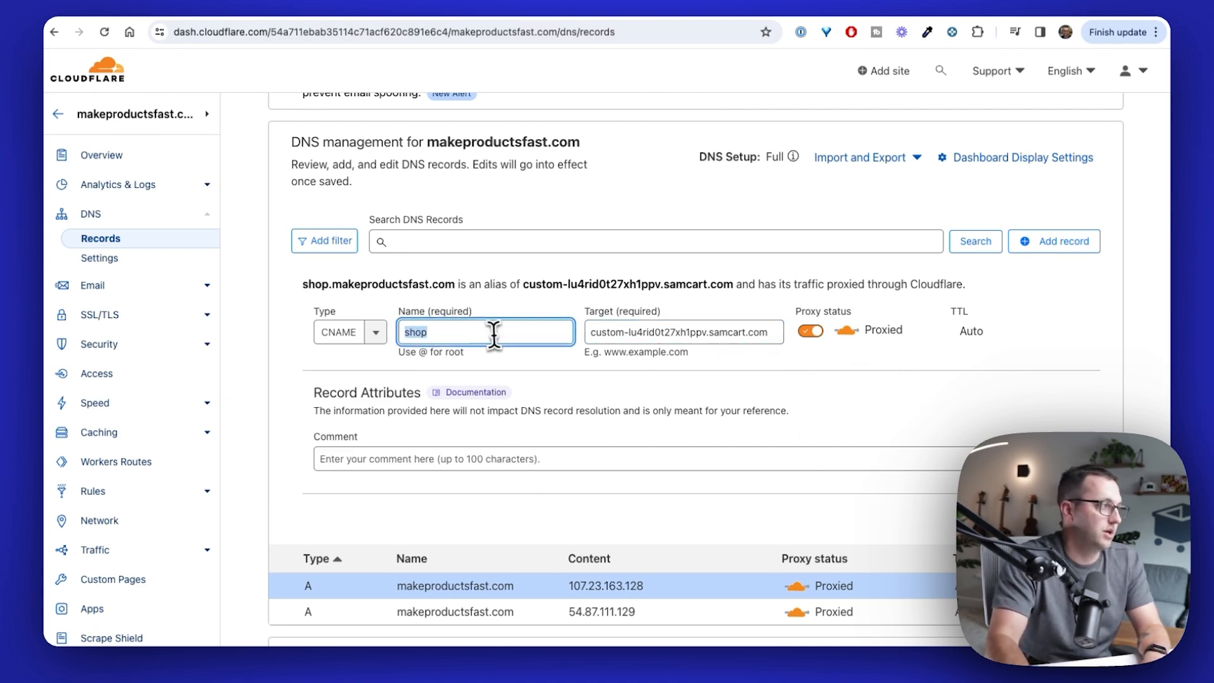
{"action": "scroll", "scroll_direction": "down", "scroll_amount": 3}
{"action": "type", "text": "www"}
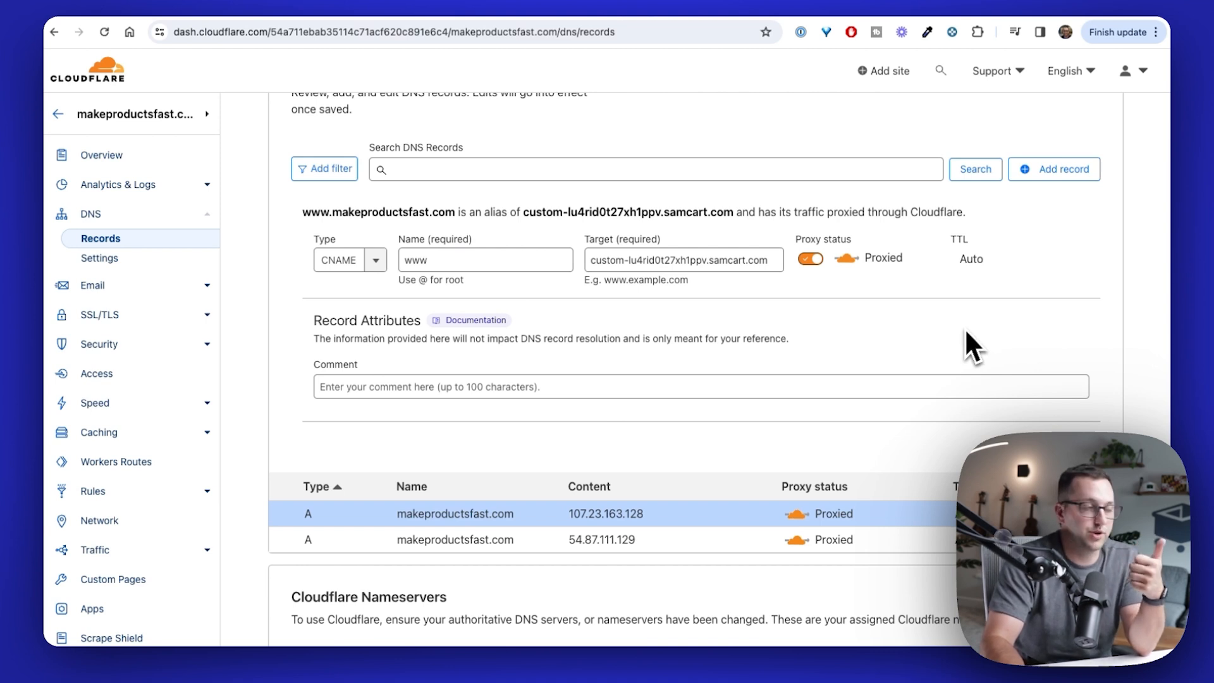
{"action": "mouse_move", "coordinate": [478, 546]}
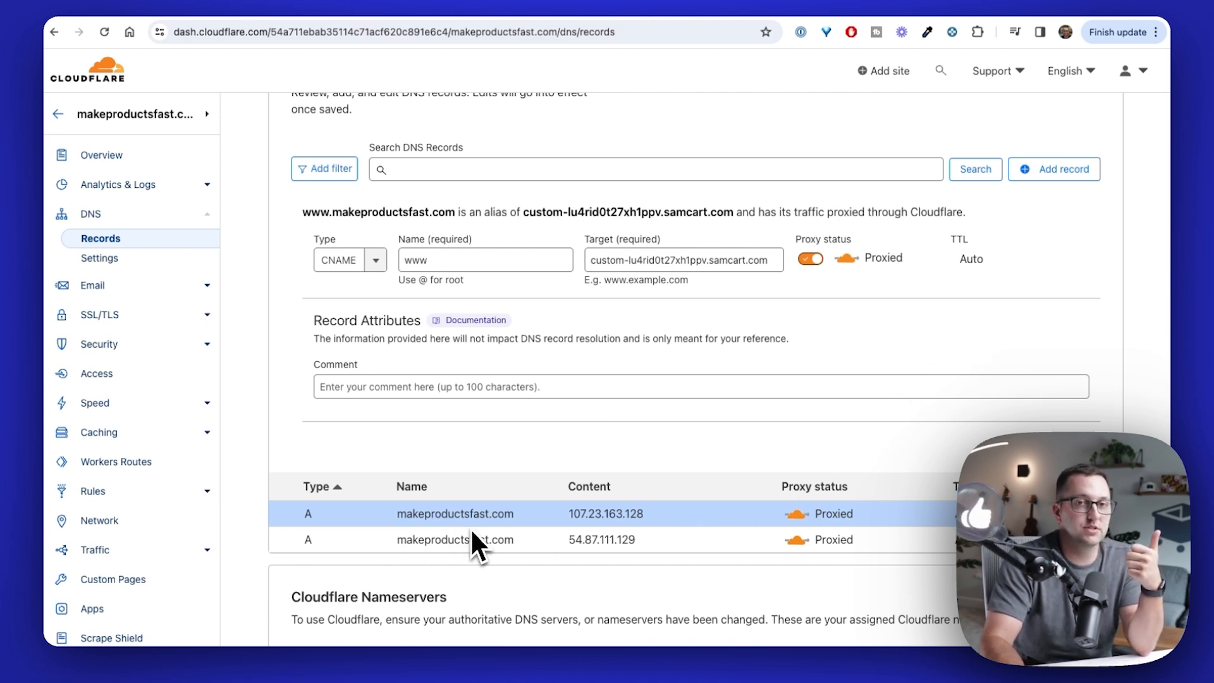
{"action": "mouse_move", "coordinate": [456, 295]}
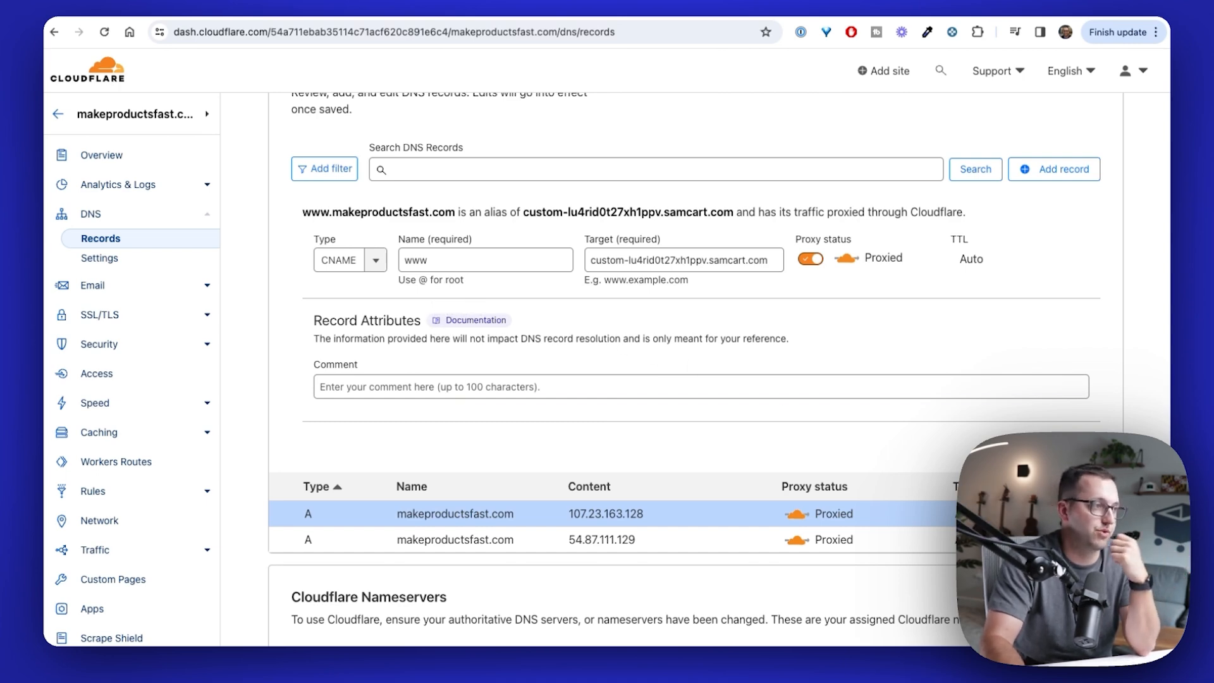
{"action": "scroll", "scroll_direction": "down", "scroll_amount": 3}
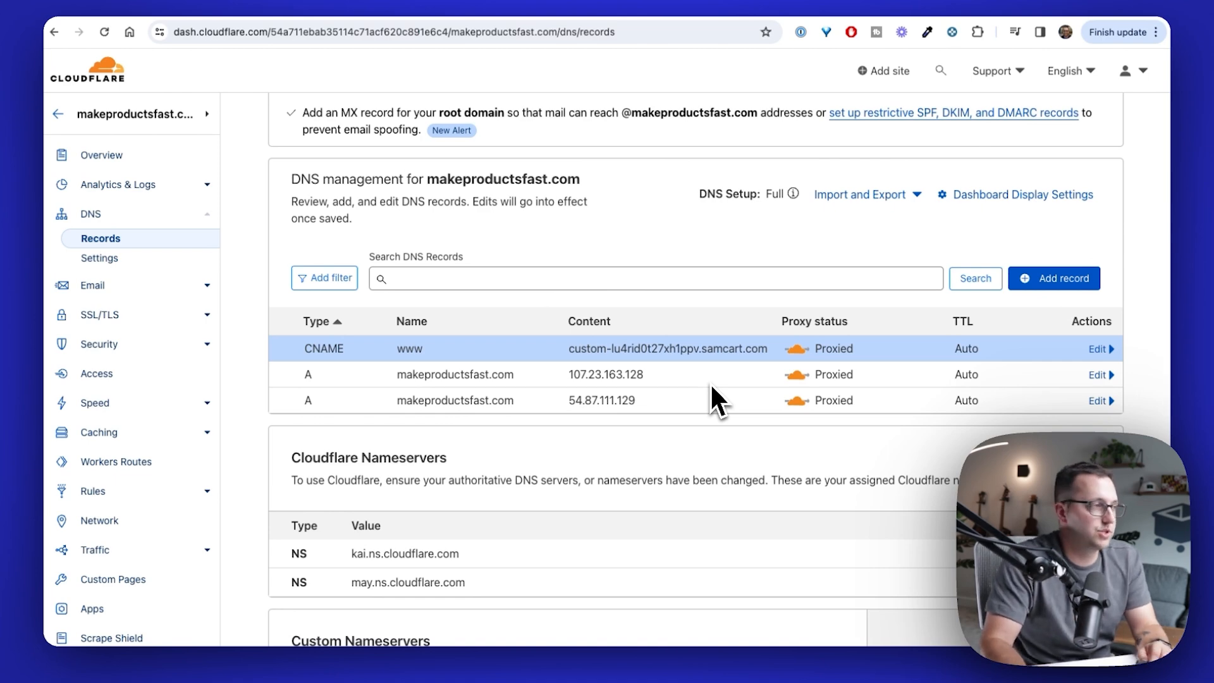
{"action": "mouse_move", "coordinate": [653, 450]}
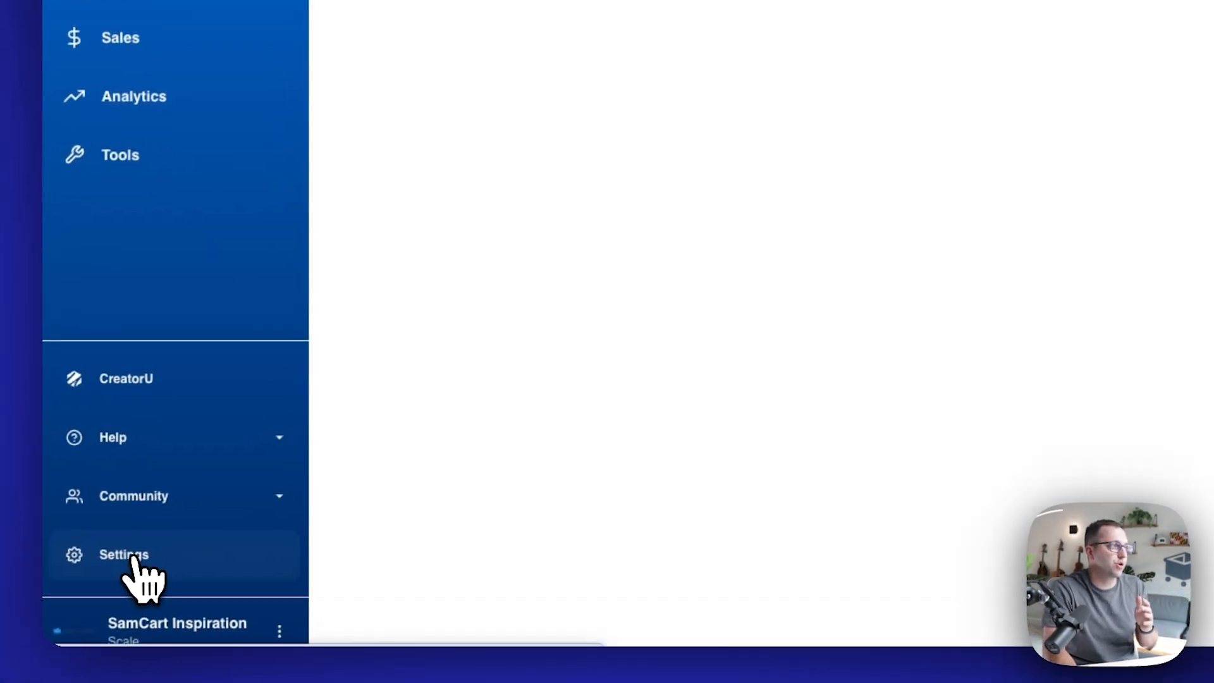
- Go to Settings > Custom Domains in SamCart and start adding a new domain
{"action": "left_click", "coordinate": [123, 554]}
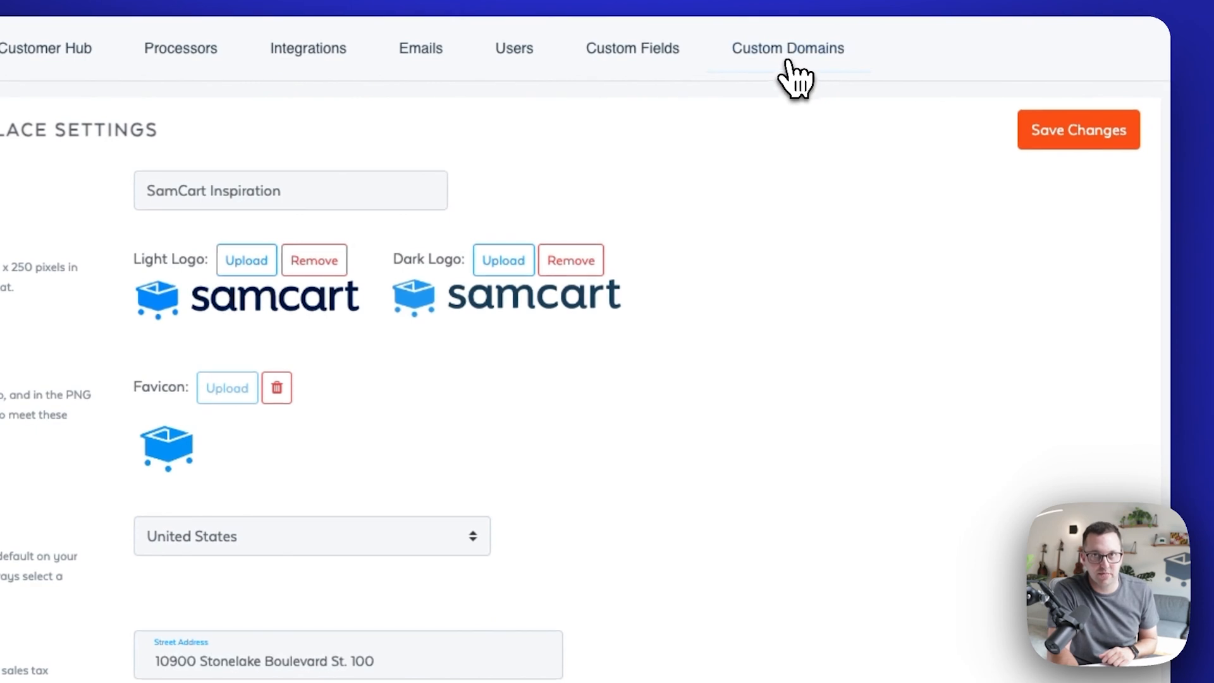
{"action": "left_click", "coordinate": [787, 48]}
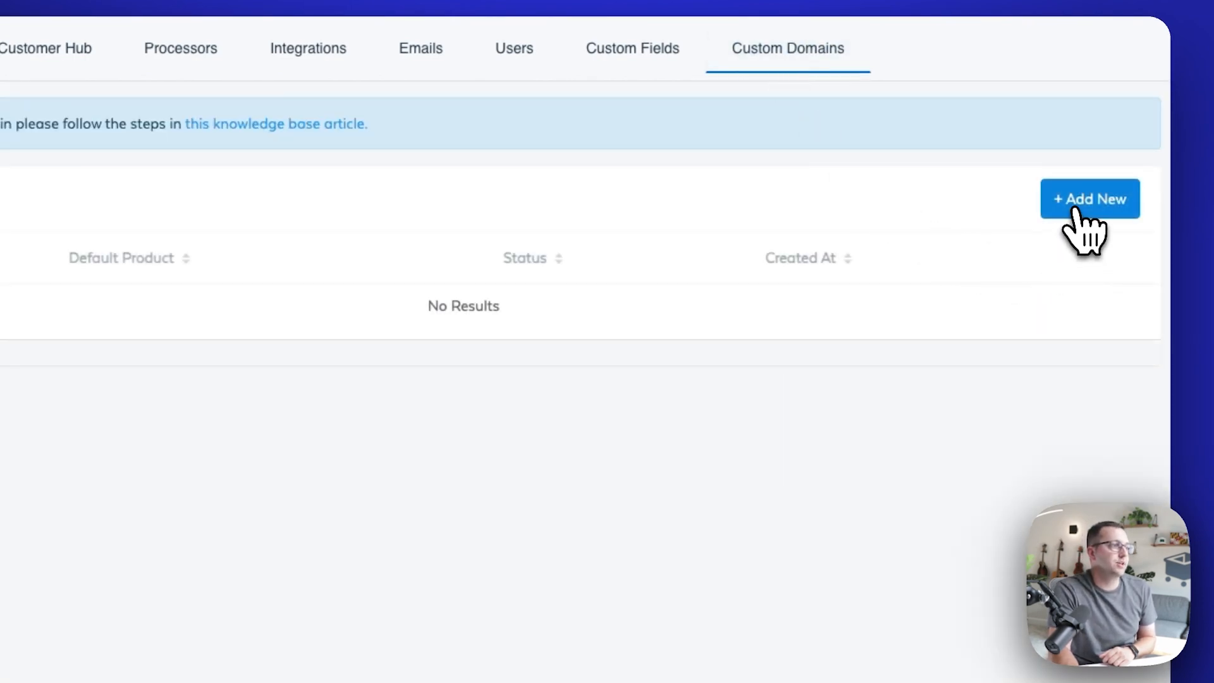
{"action": "left_click", "coordinate": [1089, 198]}
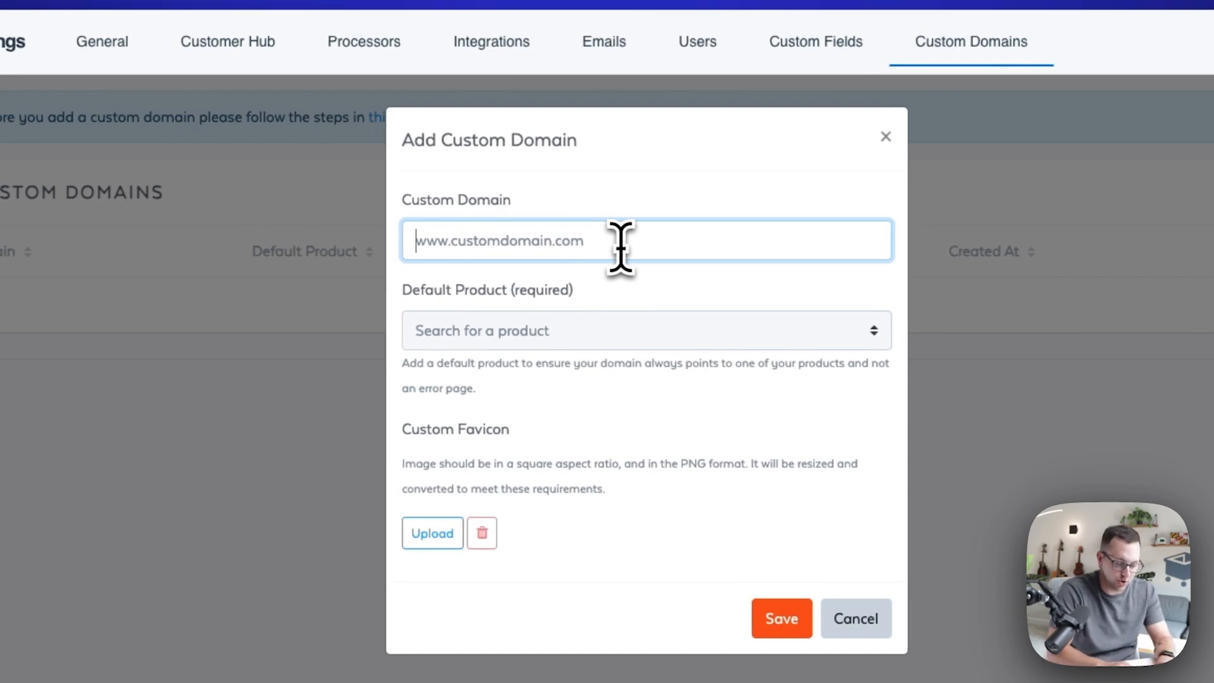
- Enter makeproductsfast.com as the custom domain, dropping the shop. prefix
{"action": "type", "text": "makeproductsfast.com"}
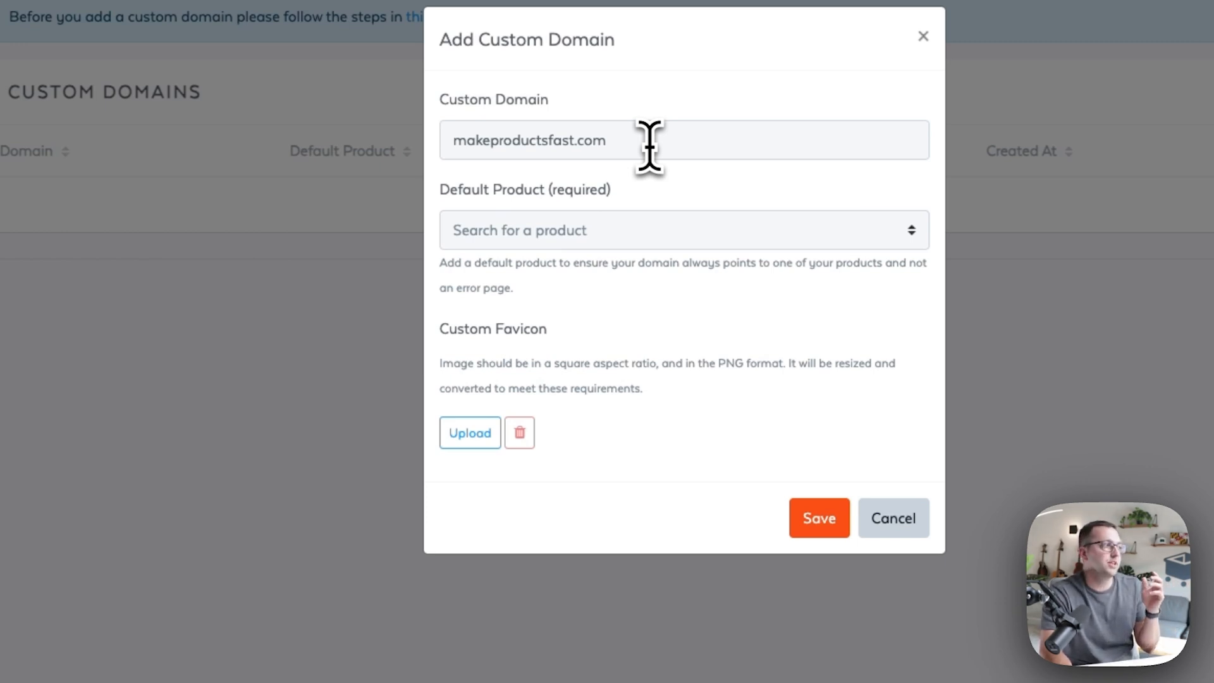
{"action": "left_click", "coordinate": [504, 140]}
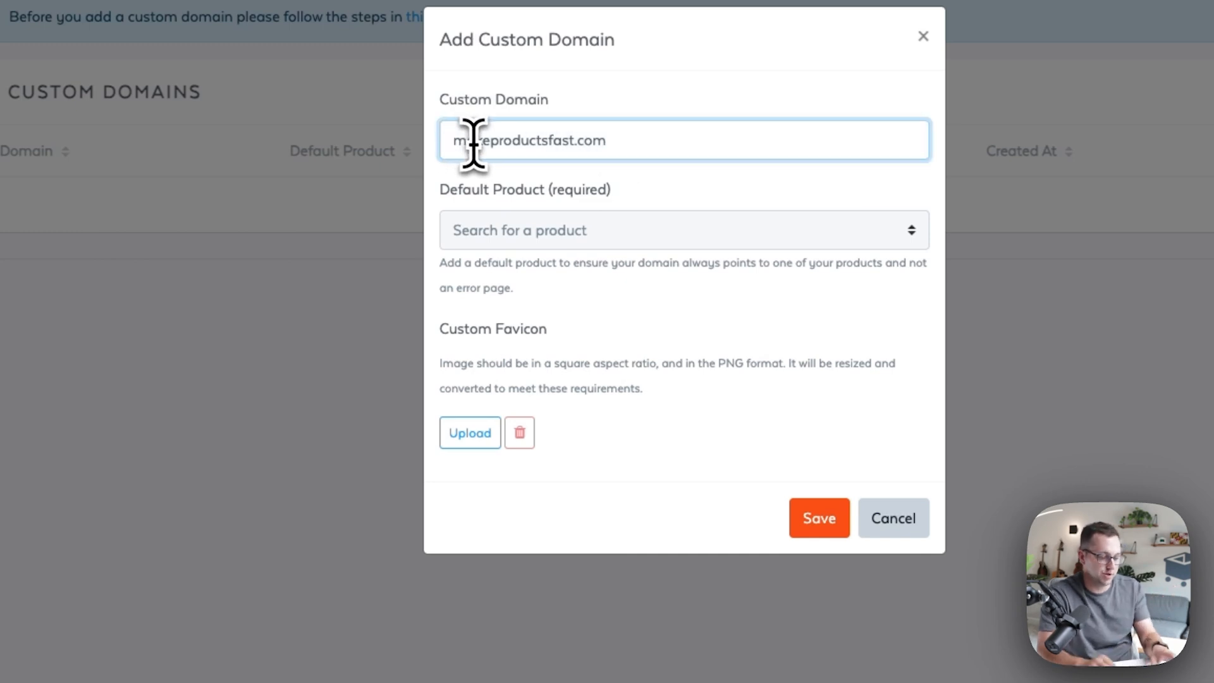
{"action": "type", "text": "shop.makeproductsfast.com"}
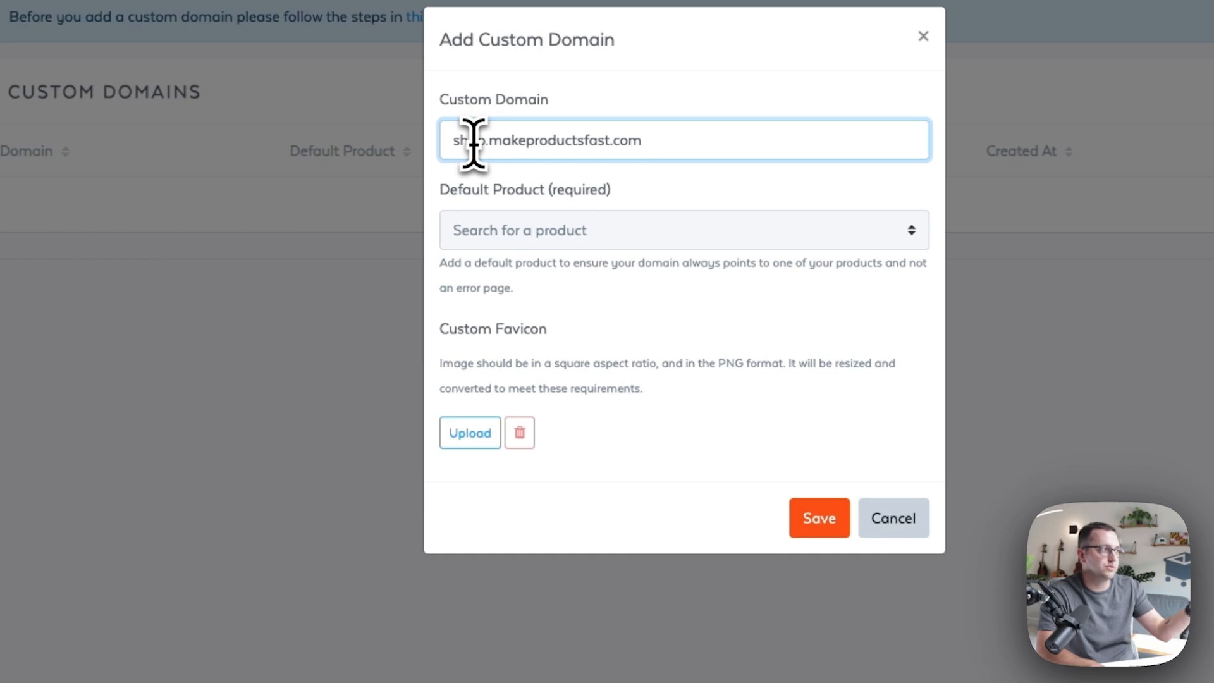
{"action": "type", "text": "makeproductsfast.com"}
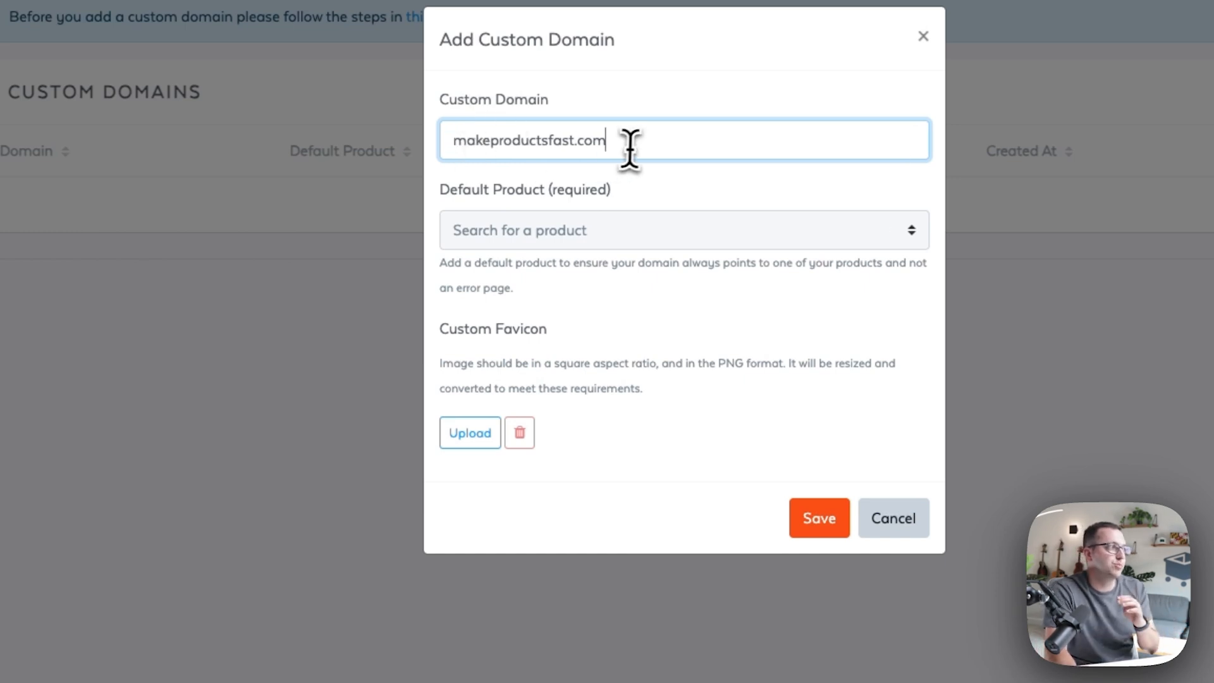
- Pick SamCart Demo: French Learning as default product and save the domain
{"action": "left_click", "coordinate": [682, 230]}
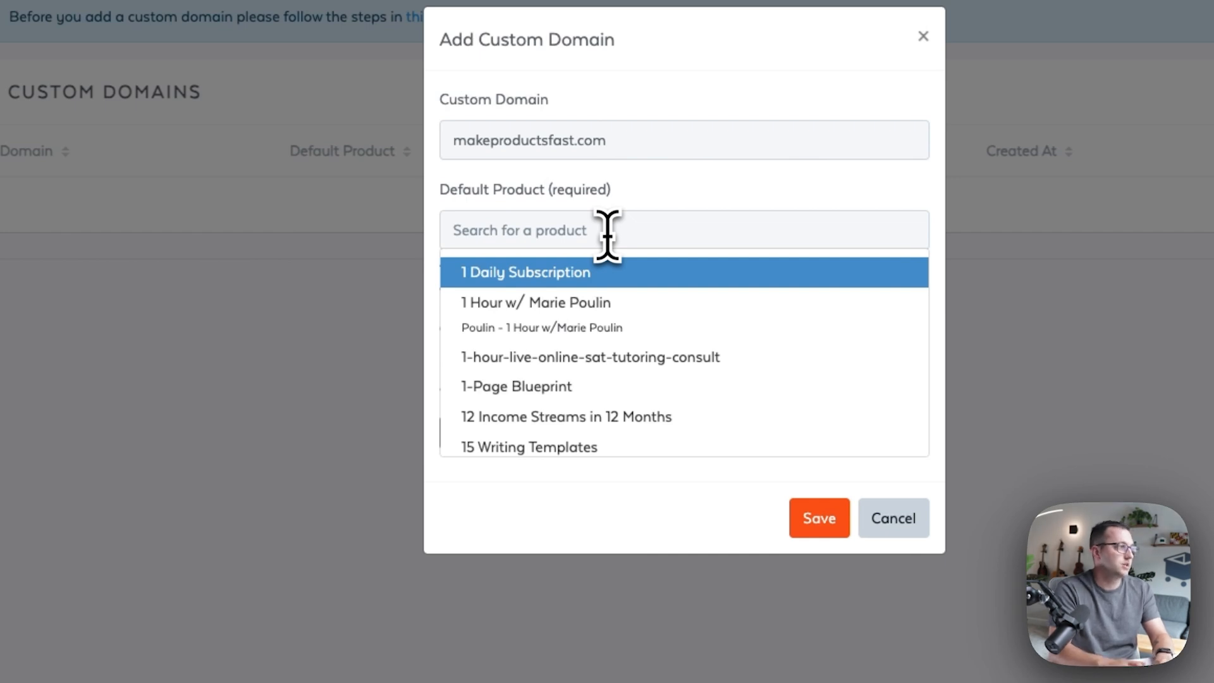
{"action": "type", "text": "french"}
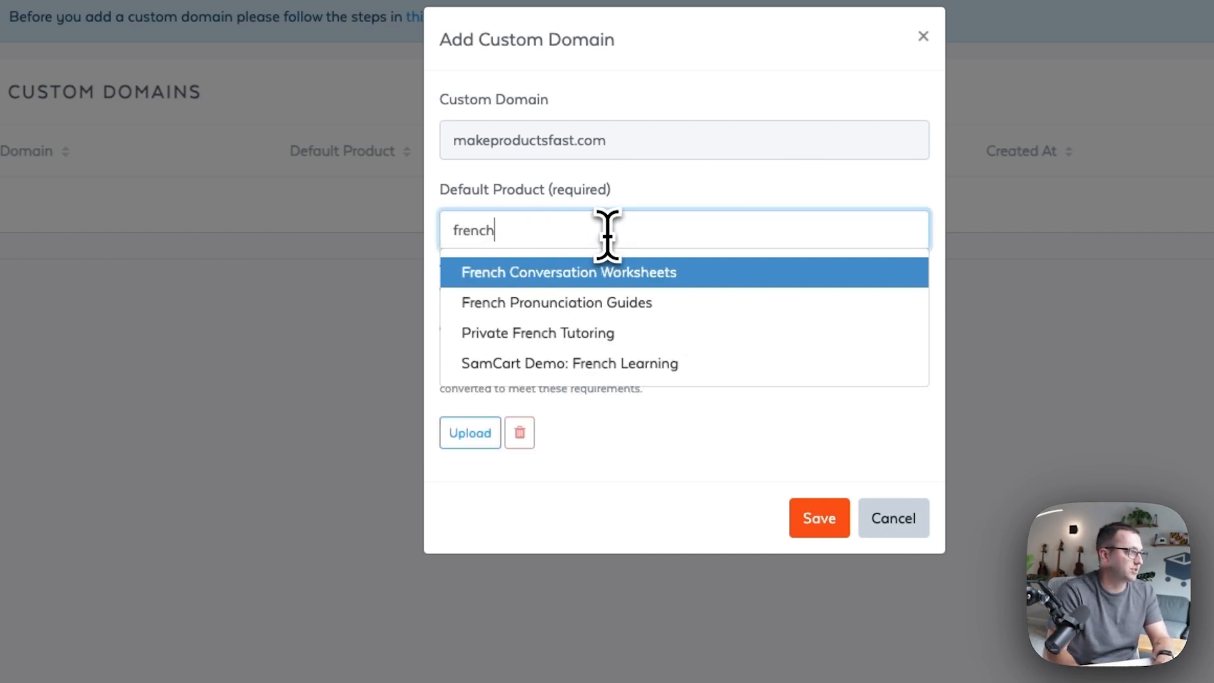
{"action": "left_click", "coordinate": [568, 363]}
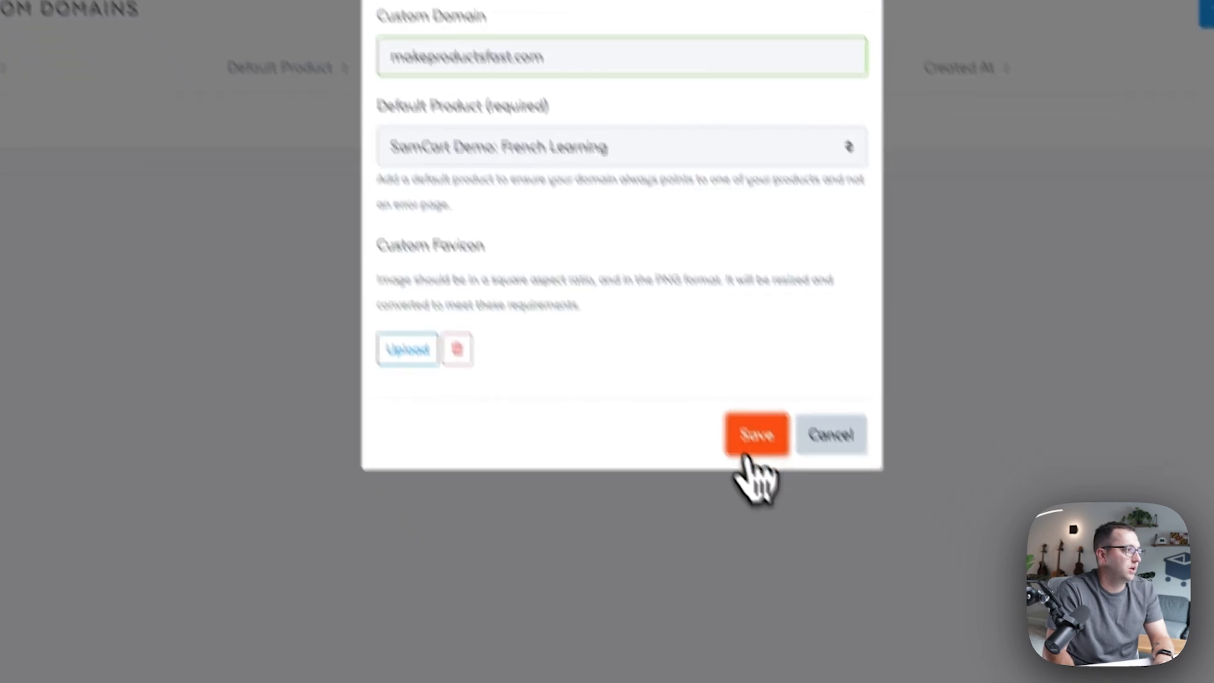
{"action": "left_click", "coordinate": [756, 434]}
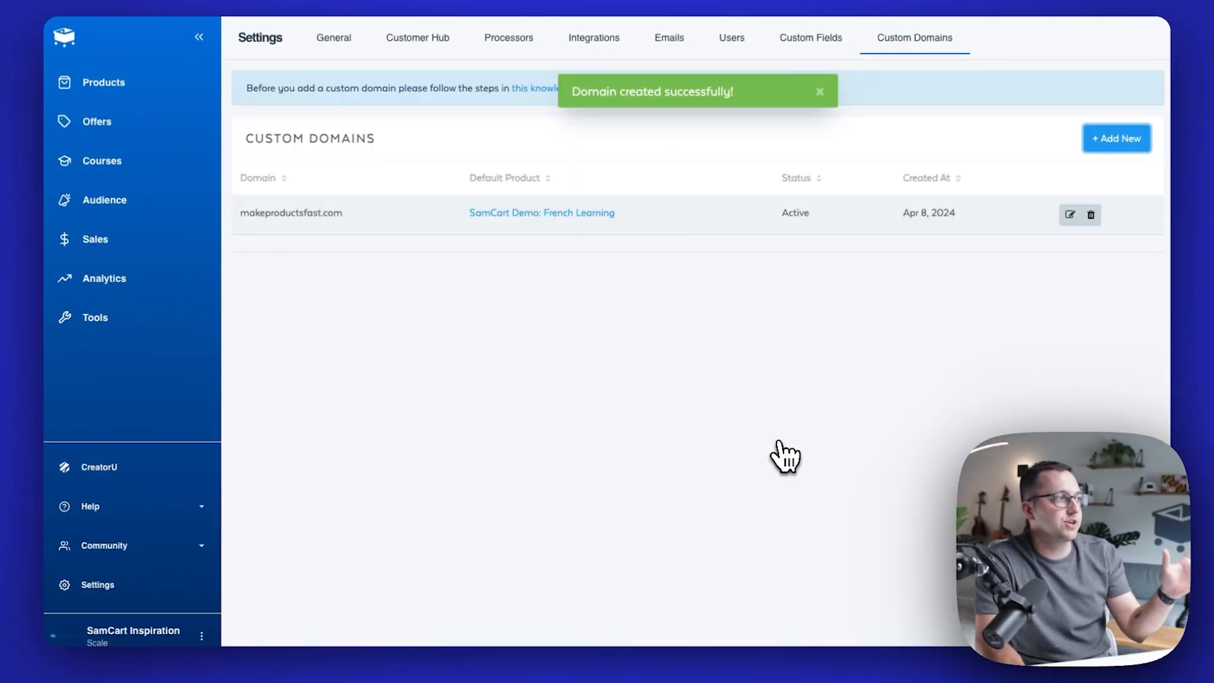
{"action": "mouse_move", "coordinate": [658, 301]}
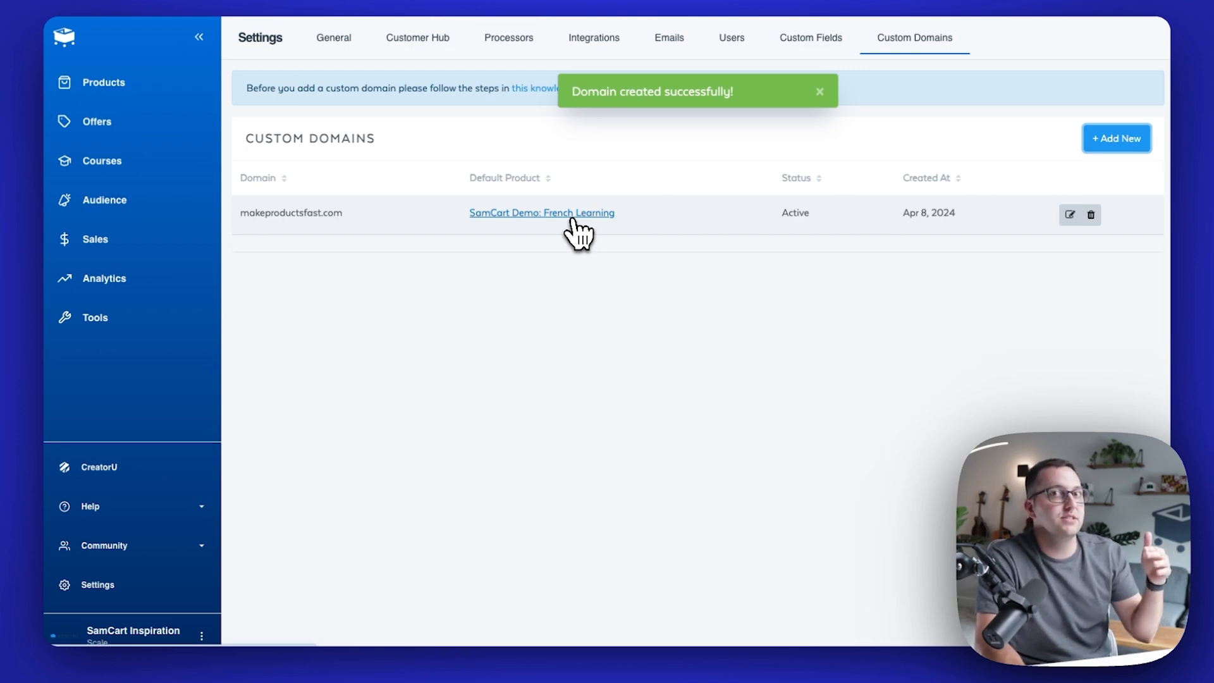
{"action": "left_click", "coordinate": [543, 212]}
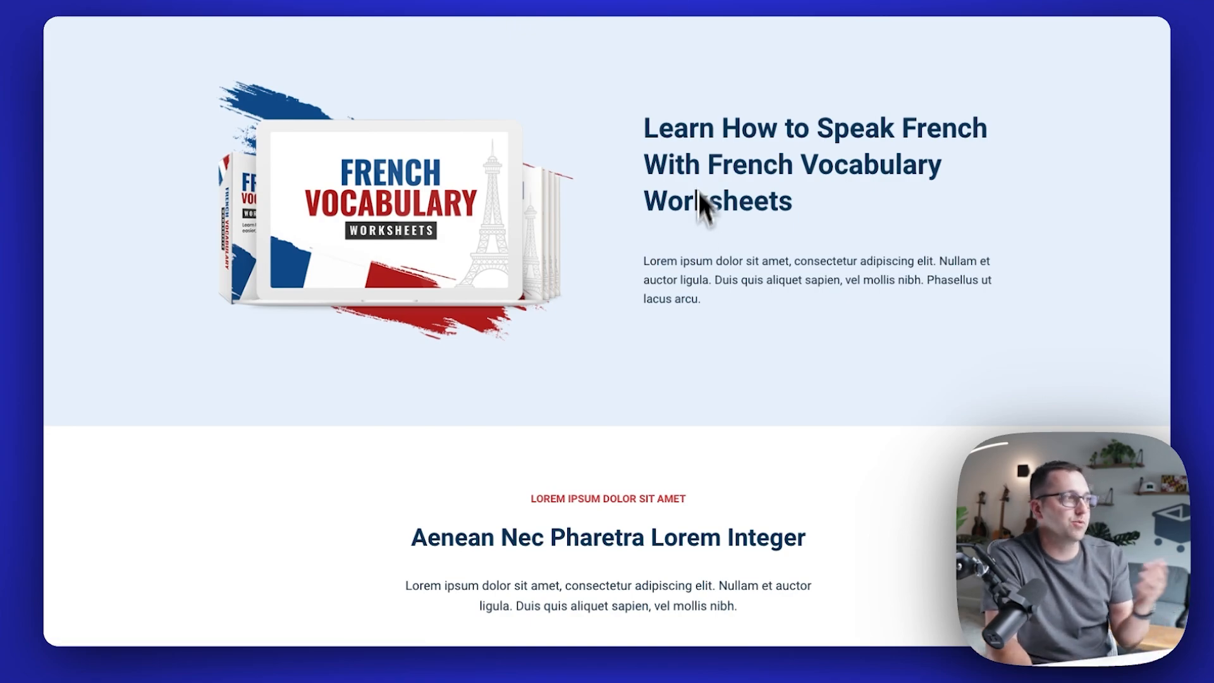
{"action": "scroll", "scroll_direction": "down", "scroll_amount": 3}
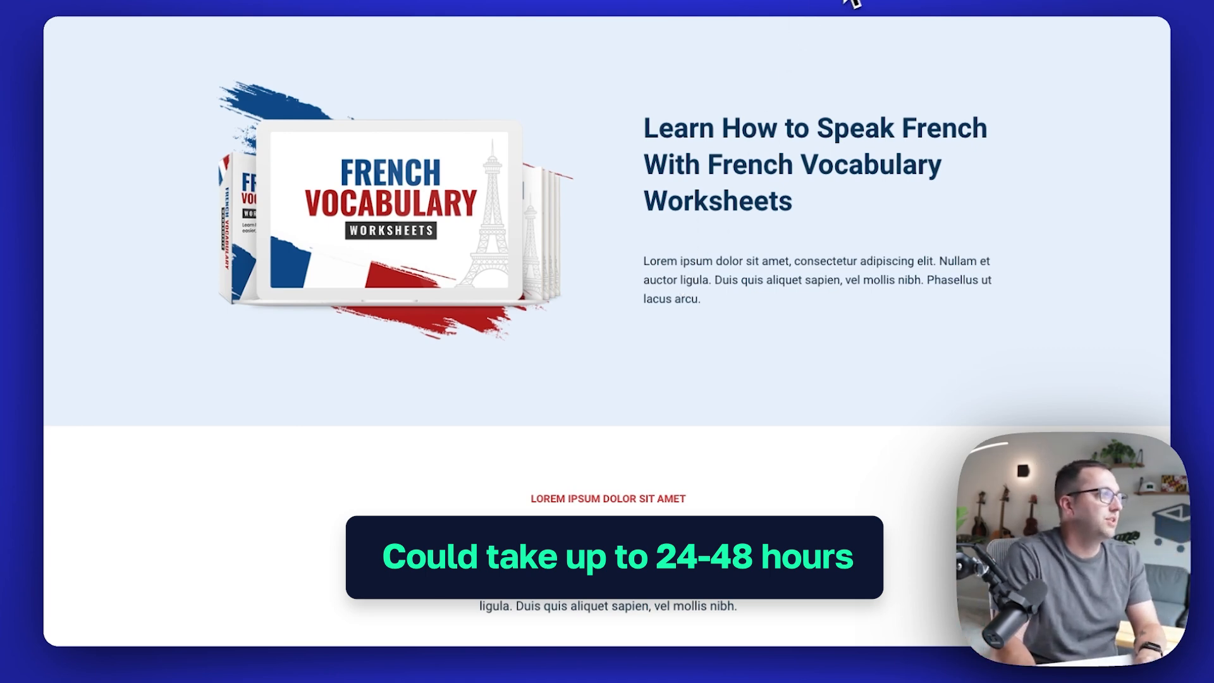
{"action": "left_click", "coordinate": [1055, 79]}
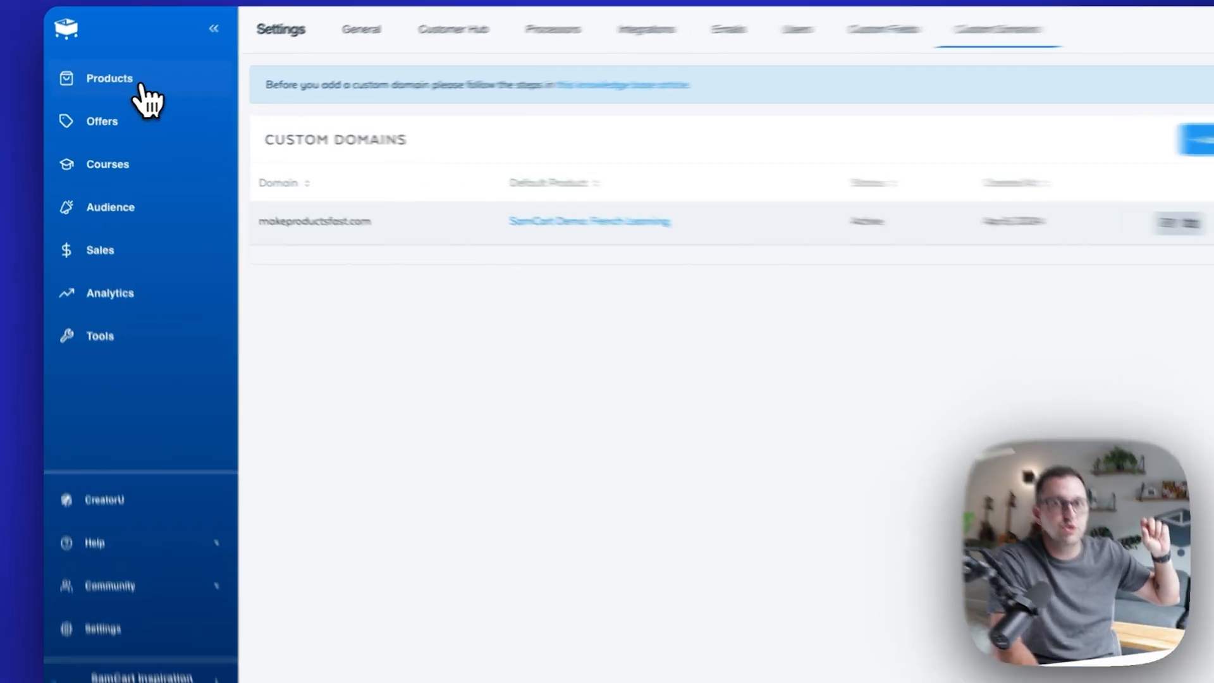
- Find the SamCart Demo: French Learning product by searching 'french' in Products
{"action": "left_click", "coordinate": [108, 78]}
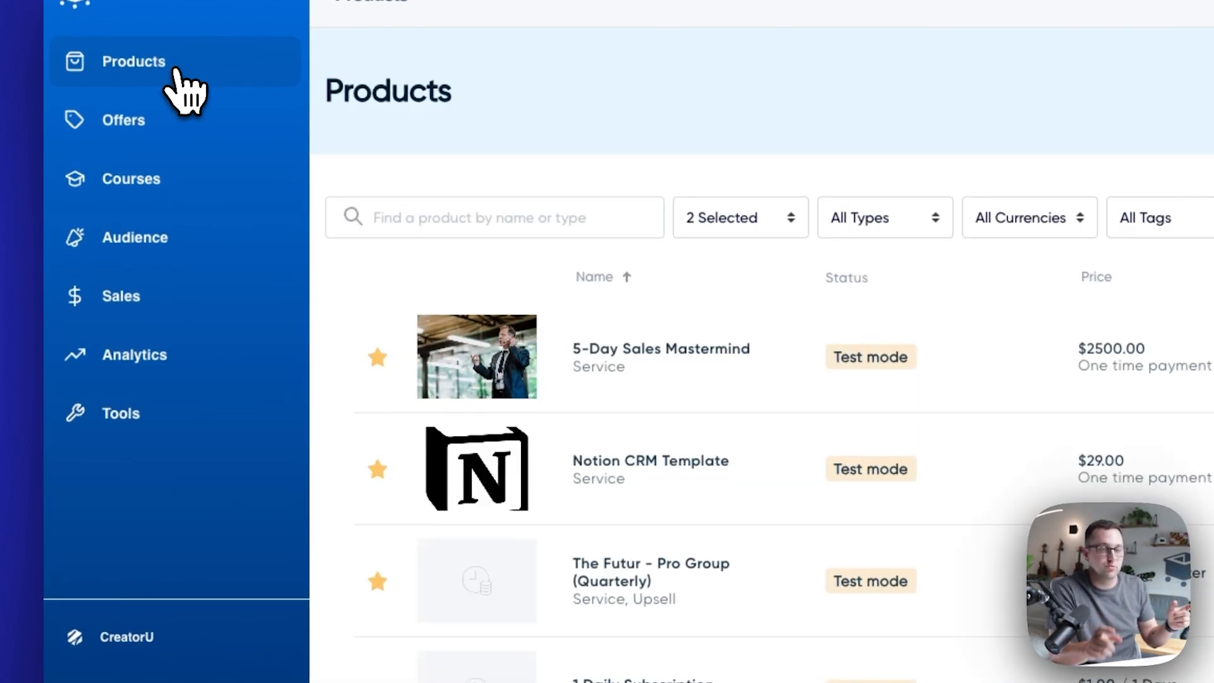
{"action": "left_click", "coordinate": [493, 218]}
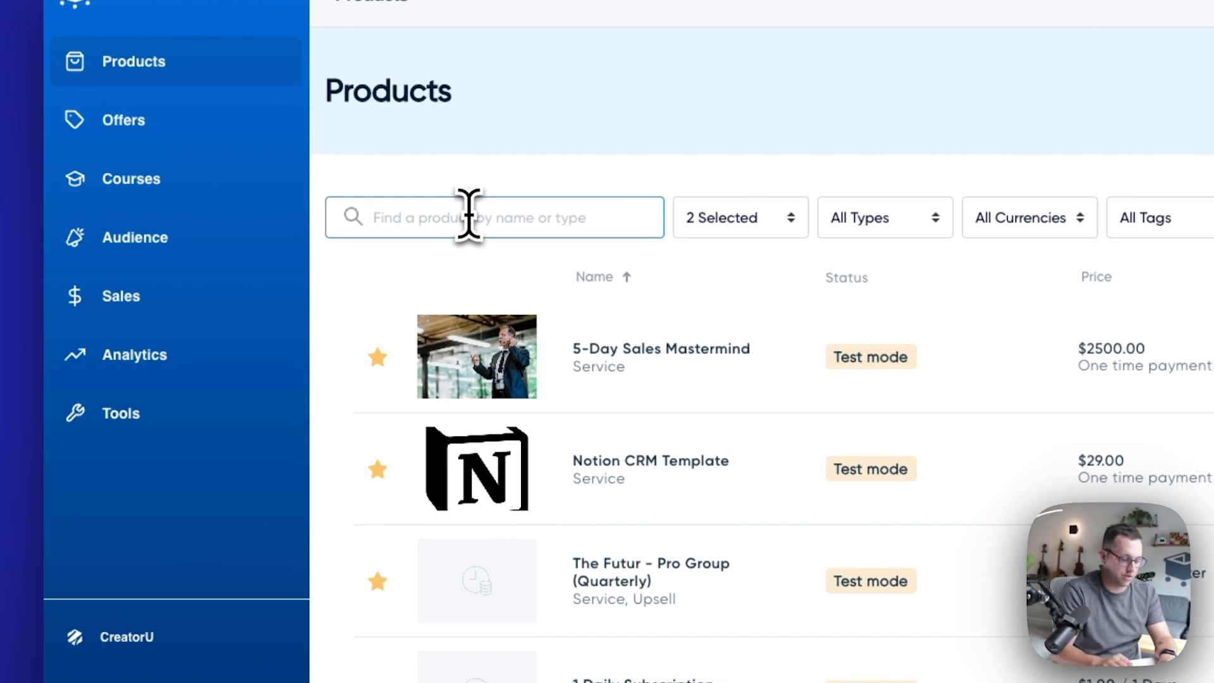
{"action": "type", "text": "french"}
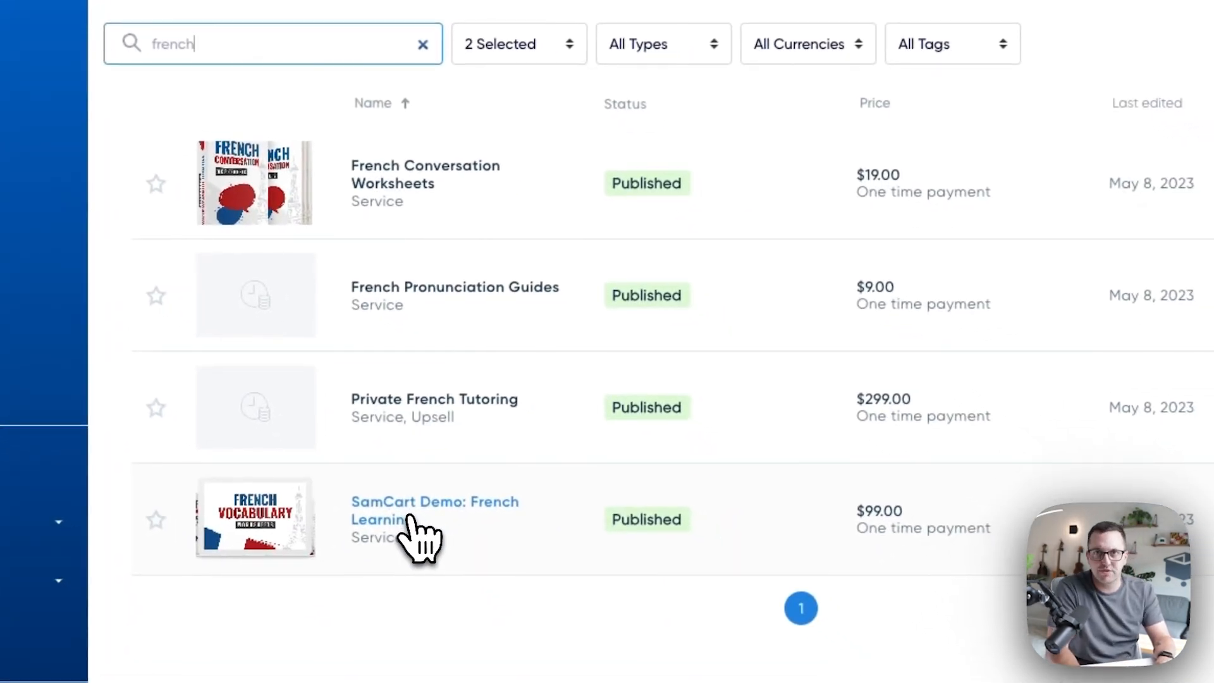
{"action": "left_click", "coordinate": [434, 509]}
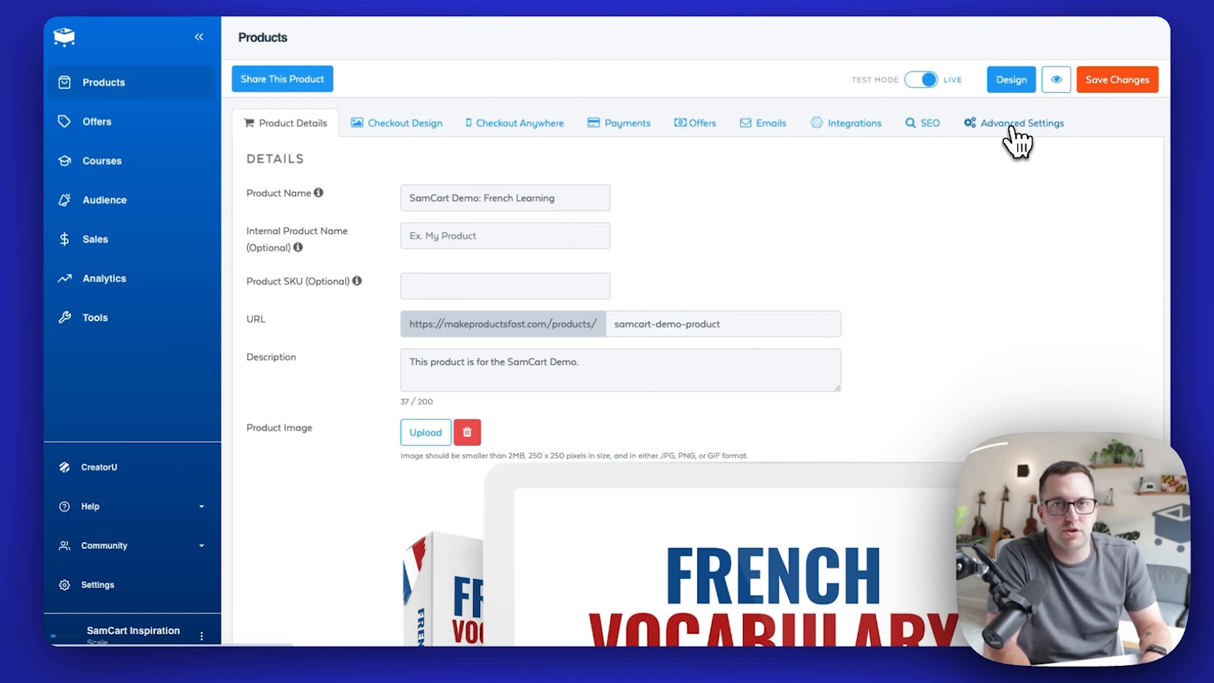
- In Advanced Settings, set Default Custom Domain to makeproductsfast.com and save changes
{"action": "left_click", "coordinate": [1022, 123]}
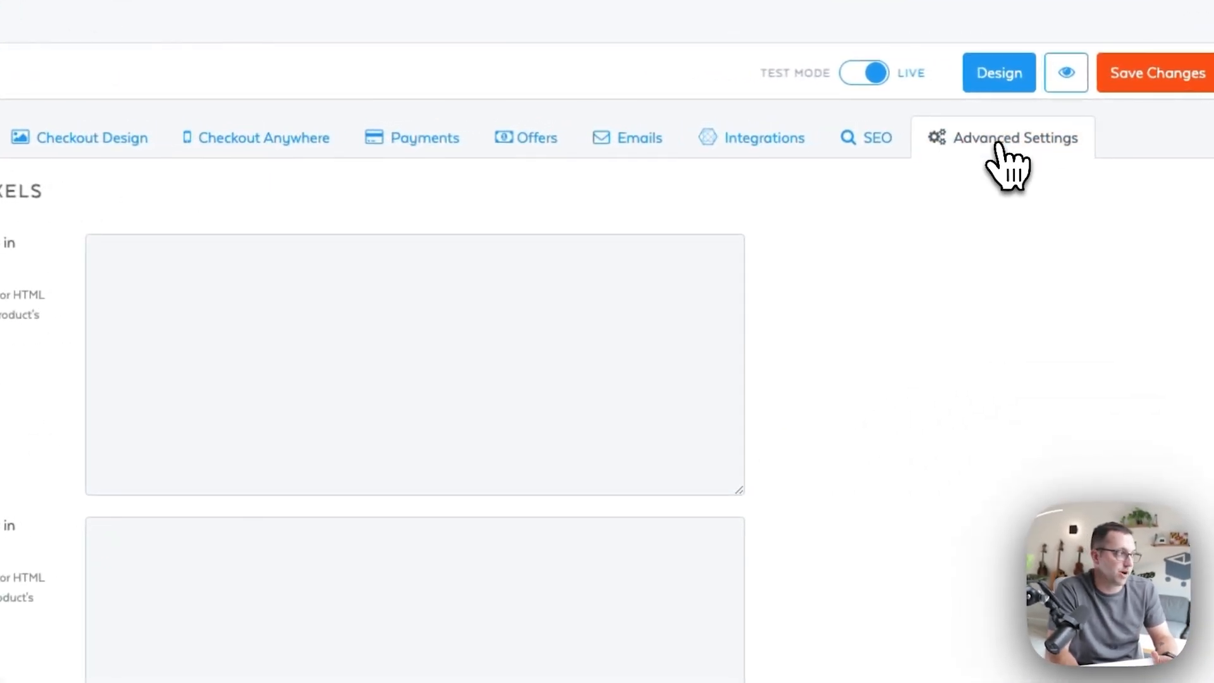
{"action": "scroll", "scroll_direction": "down", "scroll_amount": 3}
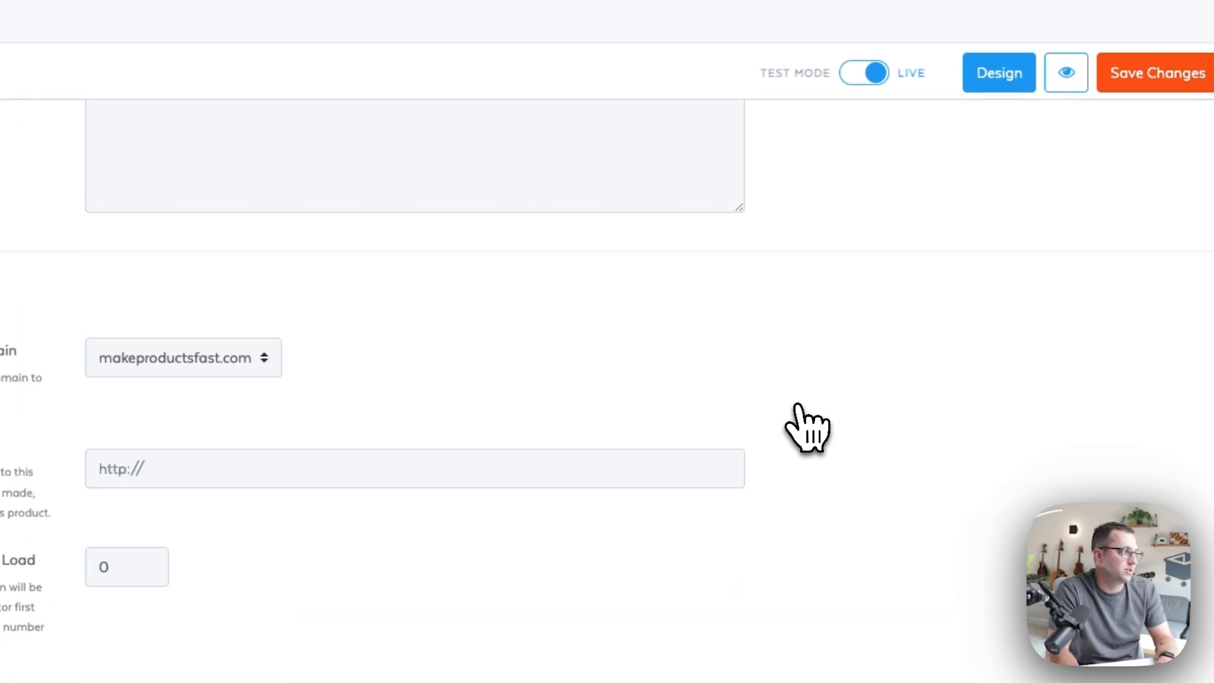
{"action": "left_click", "coordinate": [183, 356]}
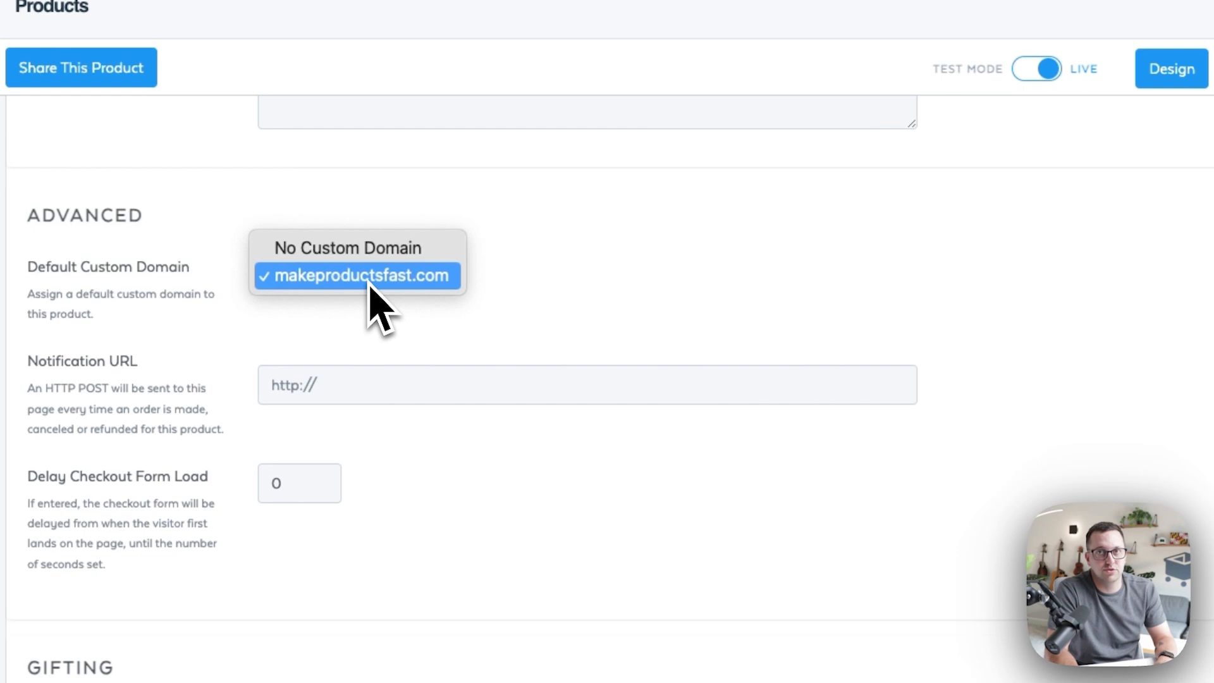
{"action": "left_click", "coordinate": [357, 275]}
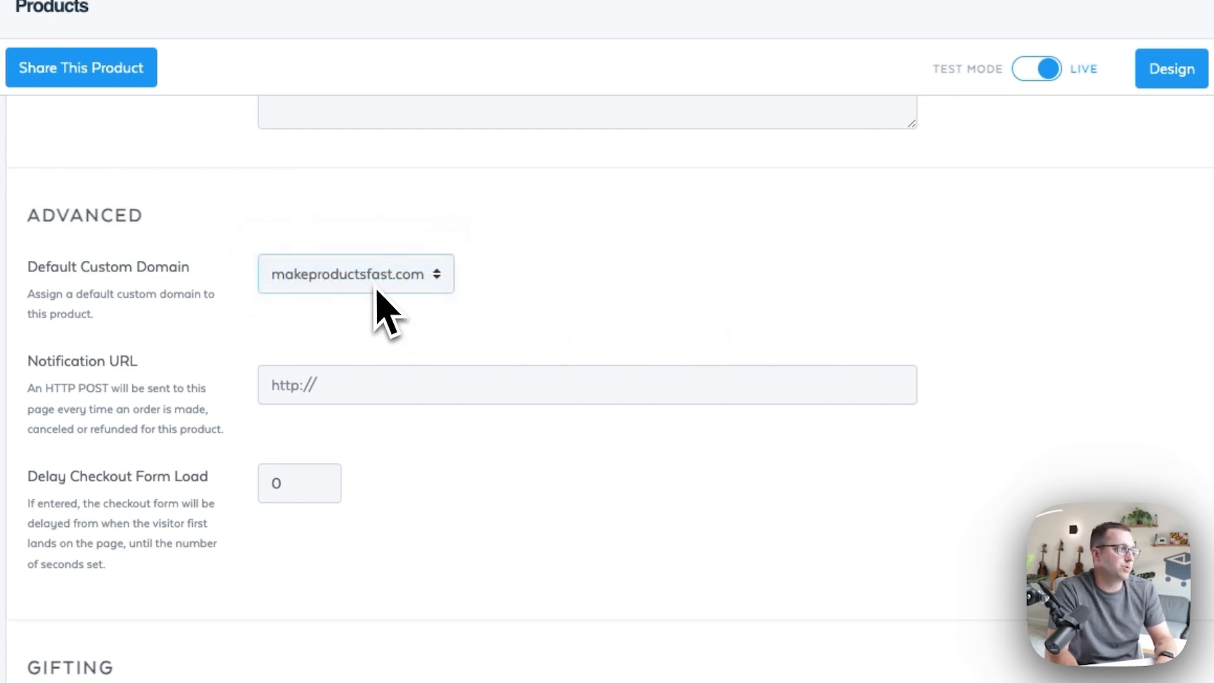
{"action": "left_click", "coordinate": [1096, 110]}
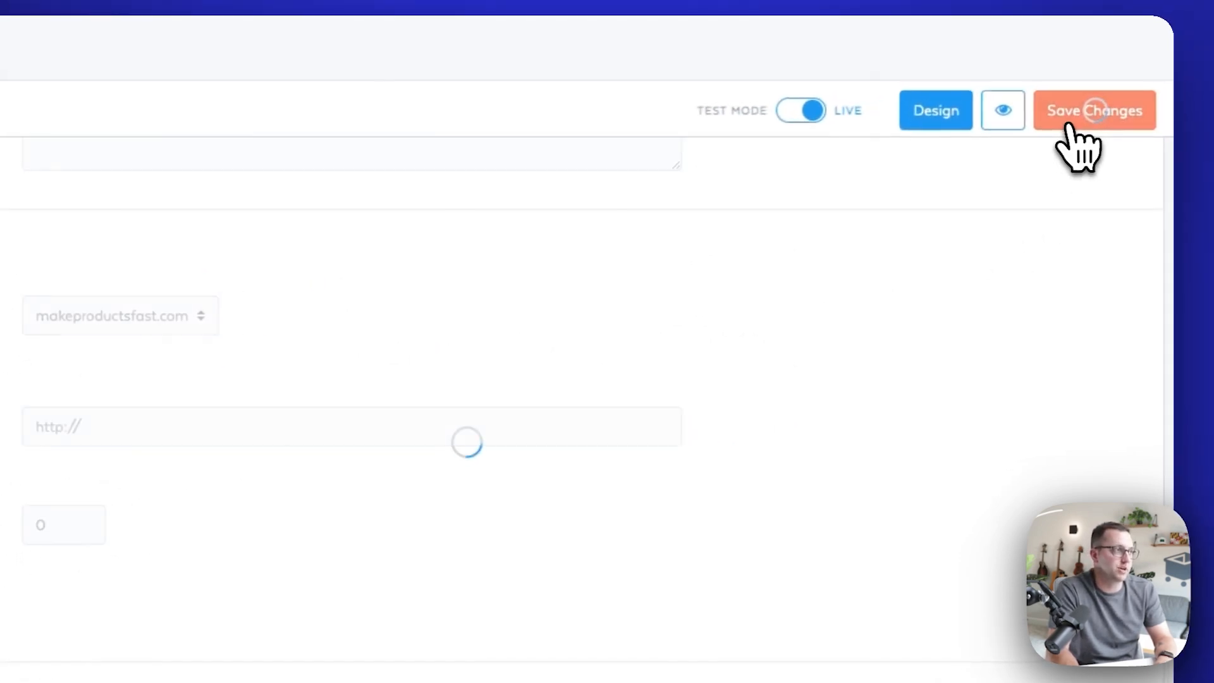
{"action": "left_click", "coordinate": [1096, 110]}
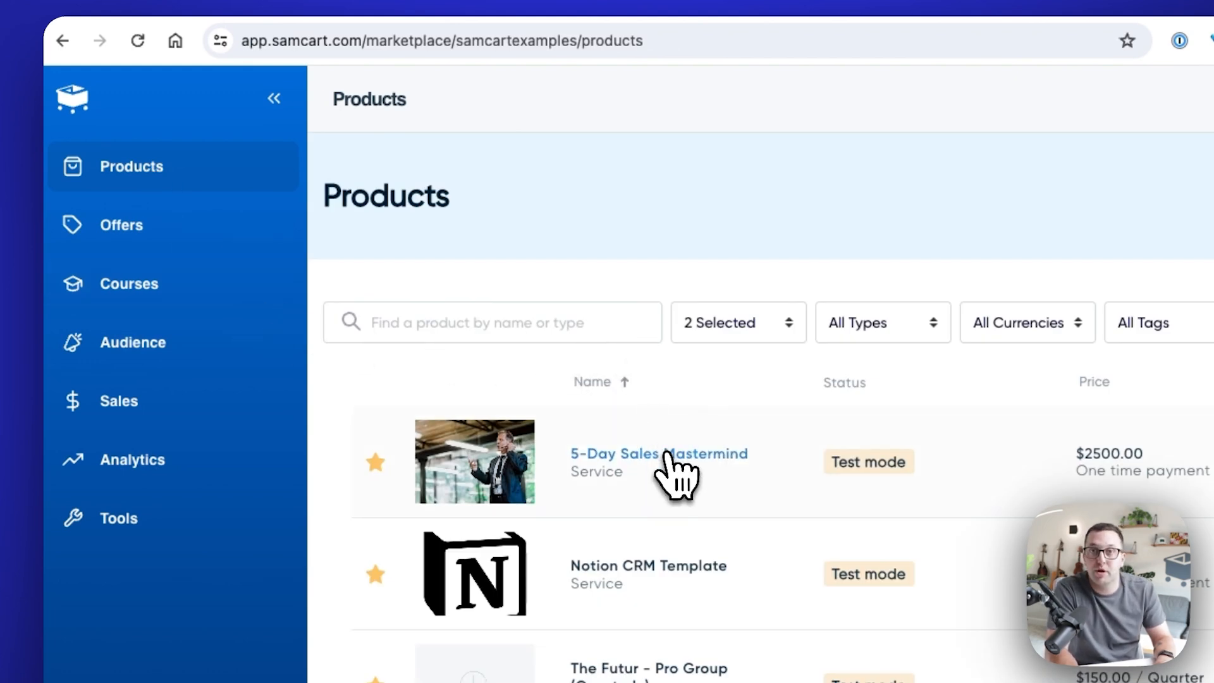
- Set makeproductsfast.com as 5-Day Sales Mastermind's default domain, save, and search 'scot'
{"action": "left_click", "coordinate": [659, 454]}
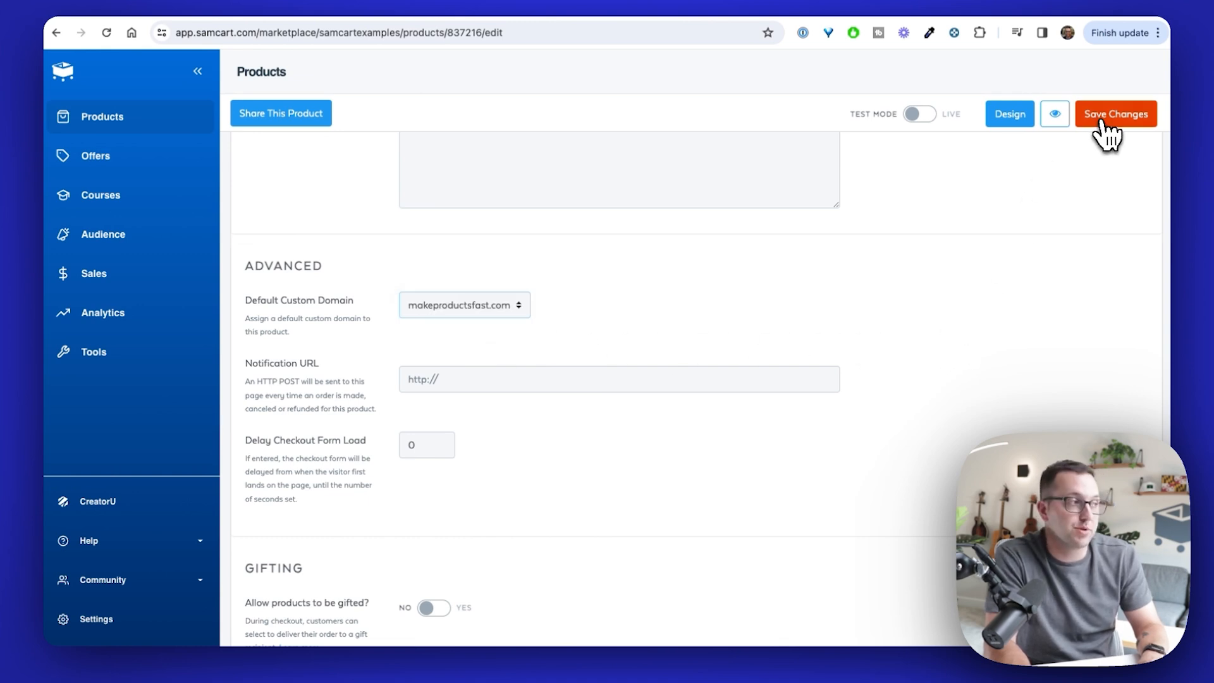
{"action": "left_click", "coordinate": [1115, 113]}
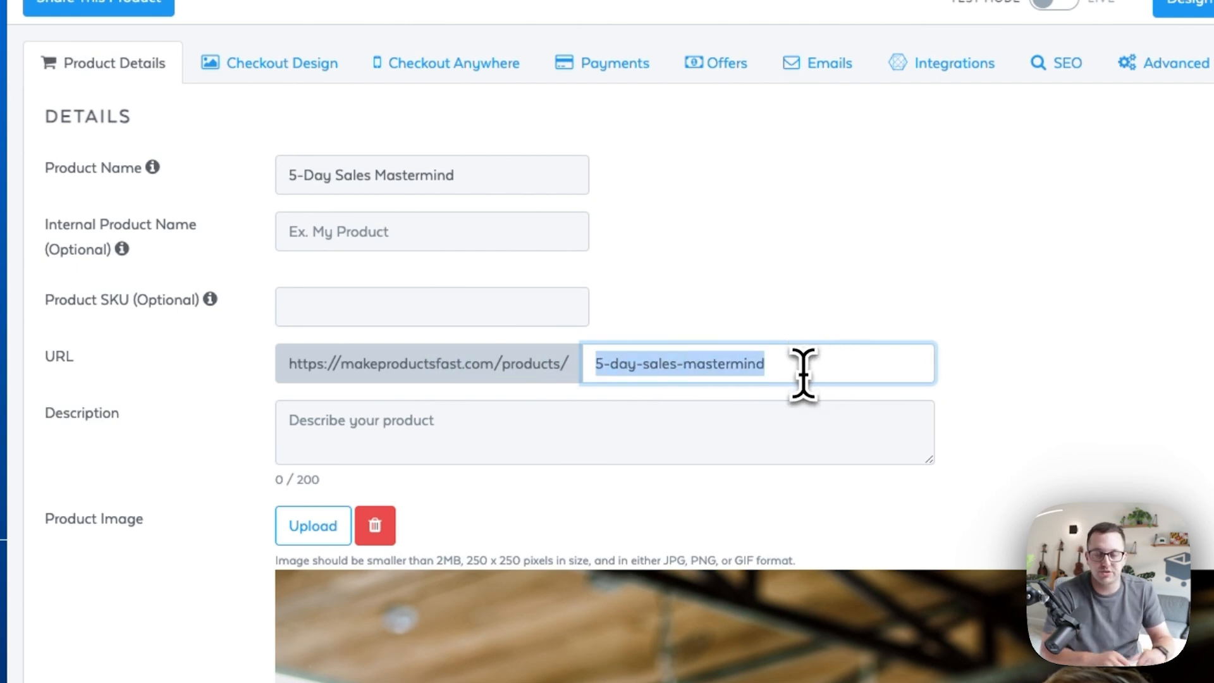
{"action": "type", "text": "scot"}
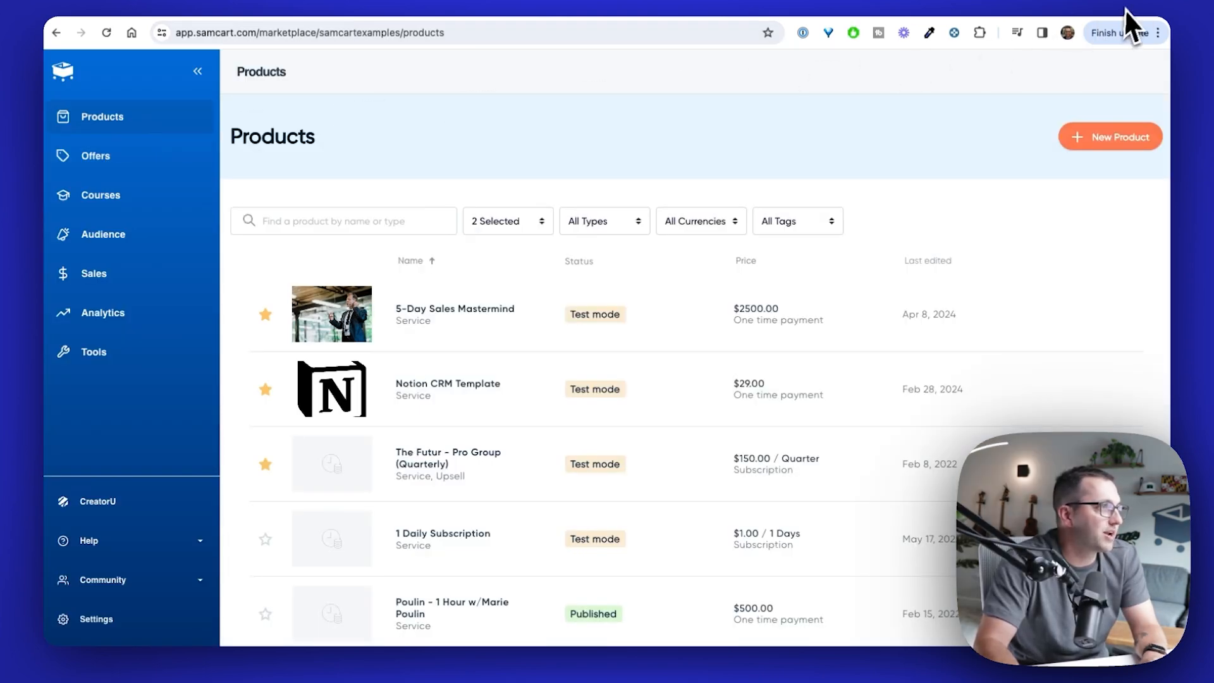
{"action": "scroll", "scroll_direction": "down", "scroll_amount": 3}
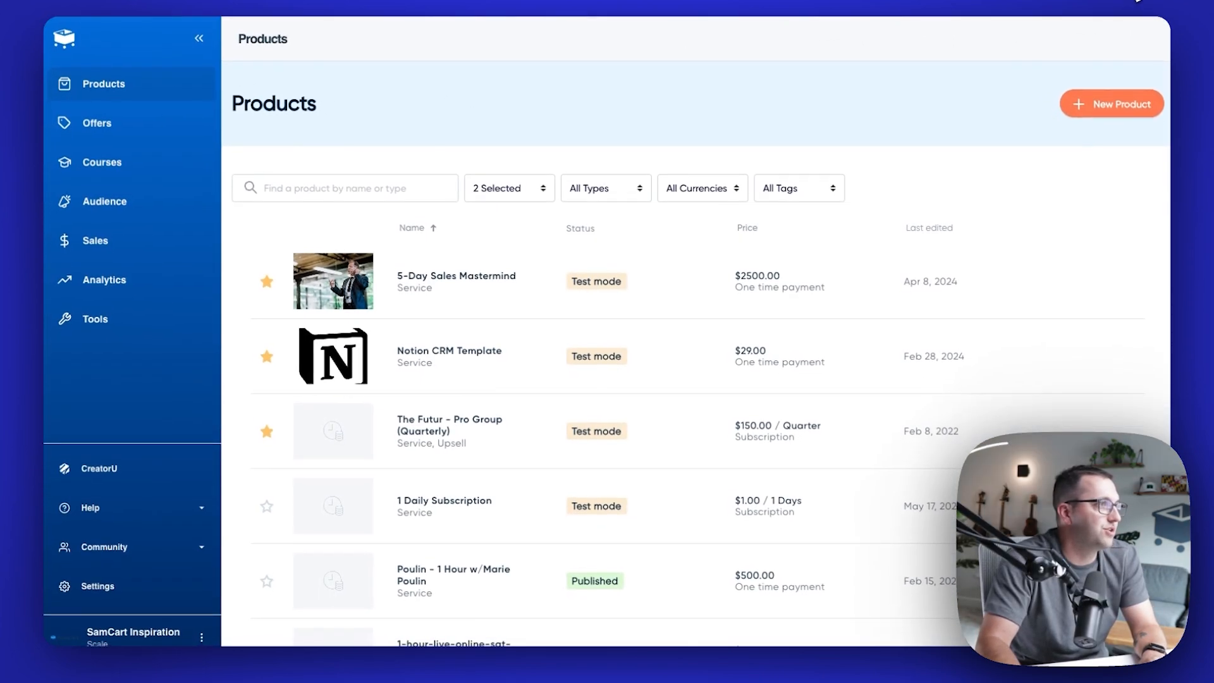
{"action": "mouse_move", "coordinate": [1058, 216]}
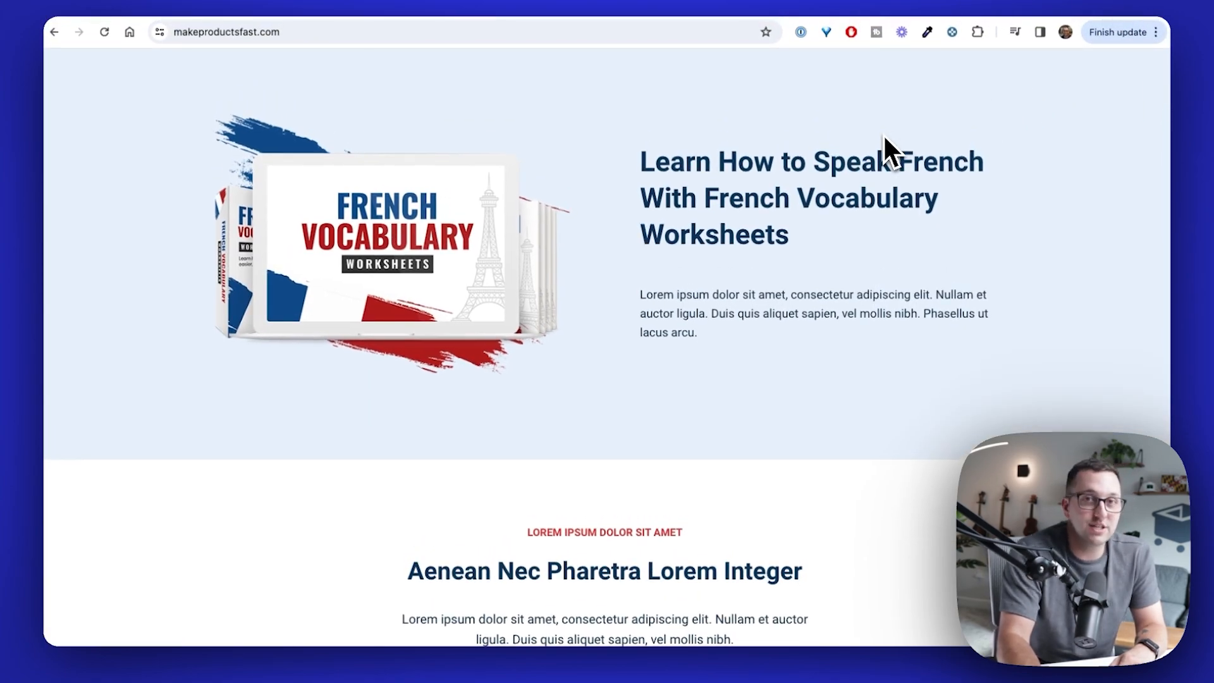
{"action": "scroll", "scroll_direction": "down", "scroll_amount": 3}
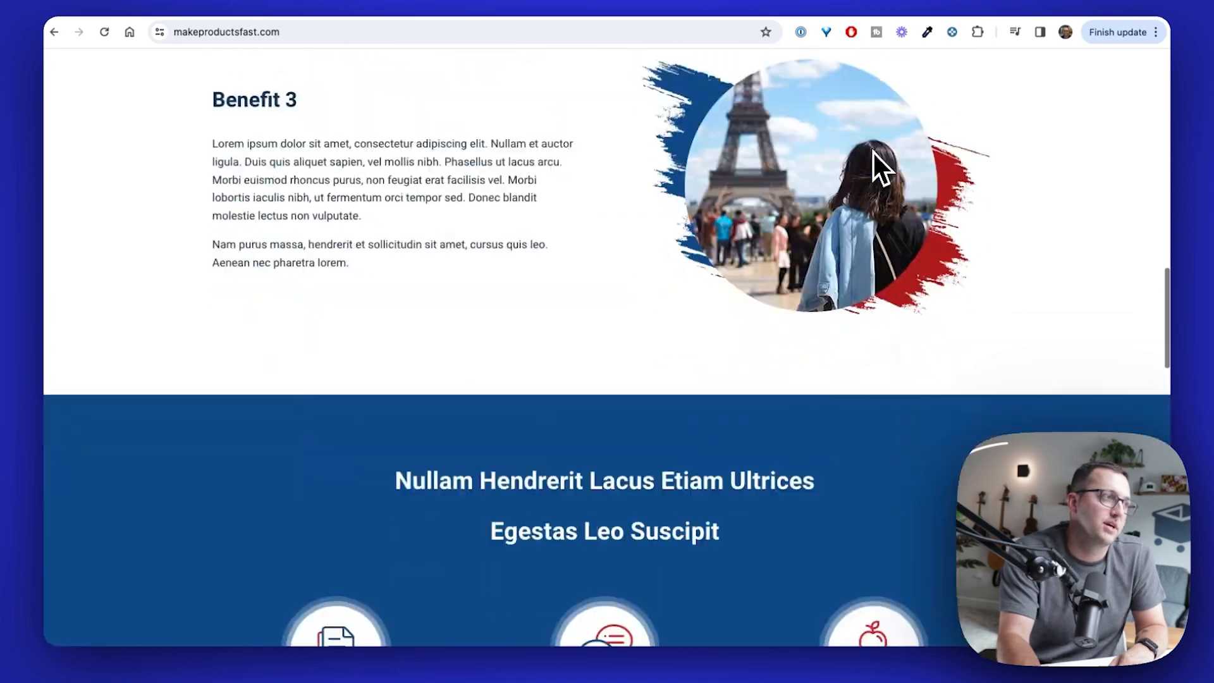
{"action": "scroll", "scroll_direction": "down", "scroll_amount": 3}
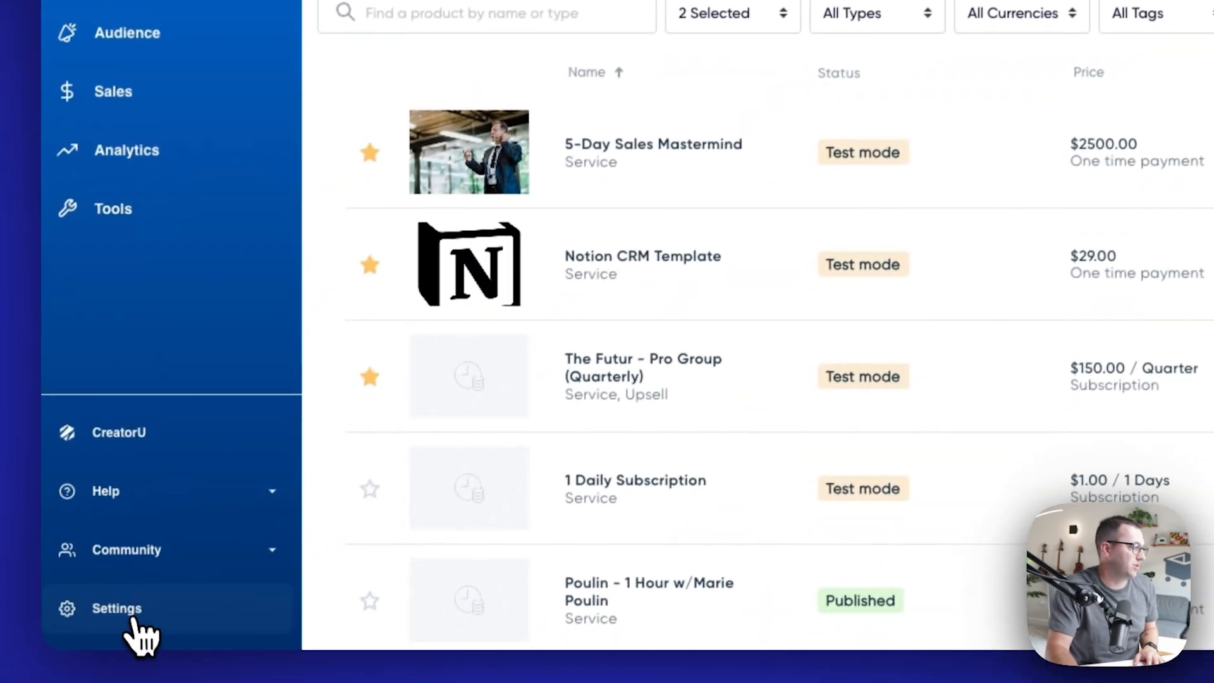
- Go to Settings and show the Custom Domains page
{"action": "left_click", "coordinate": [117, 608]}
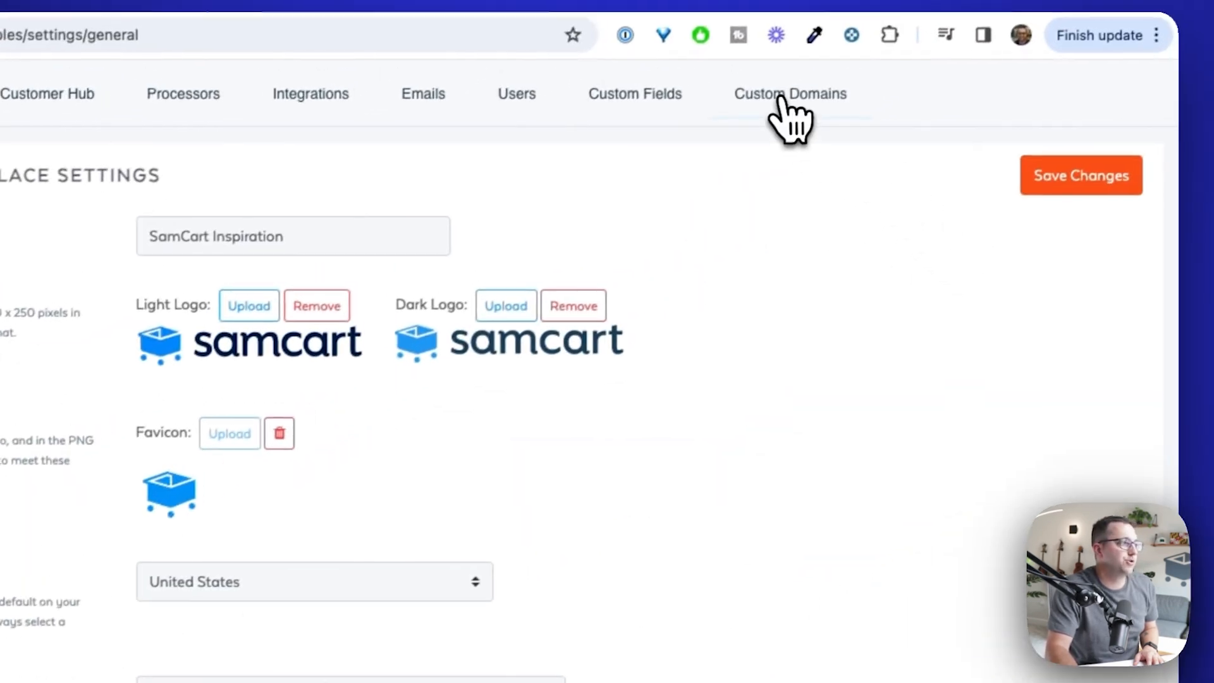
{"action": "left_click", "coordinate": [789, 94]}
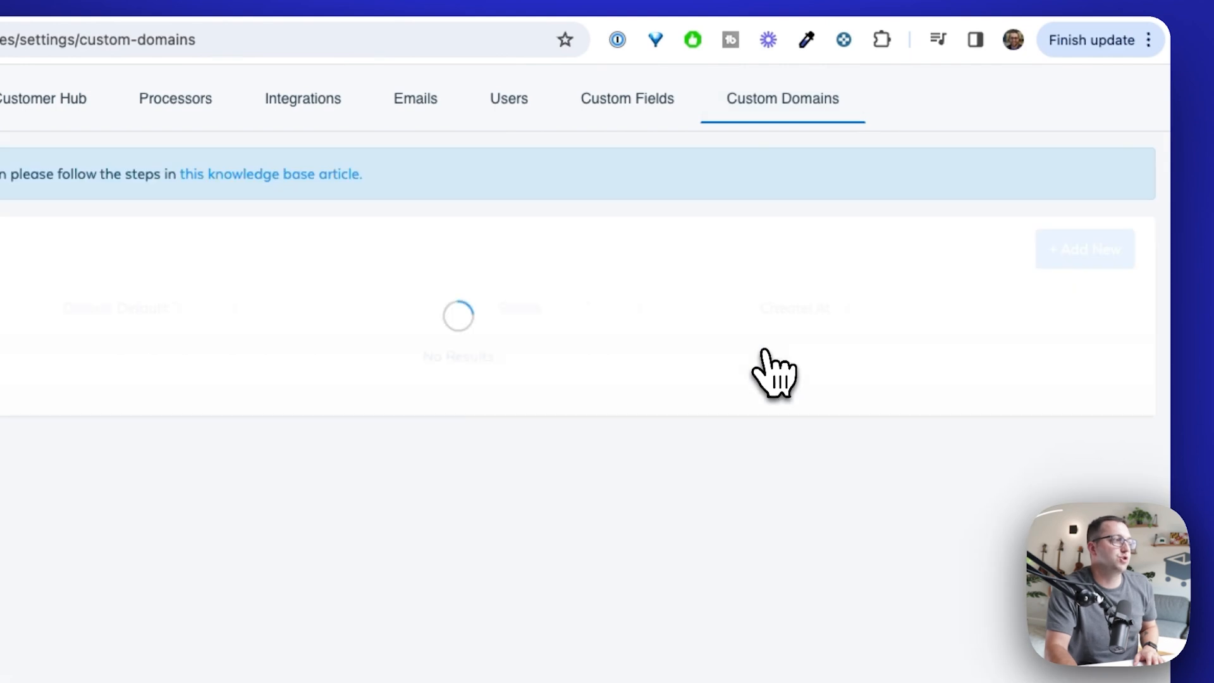